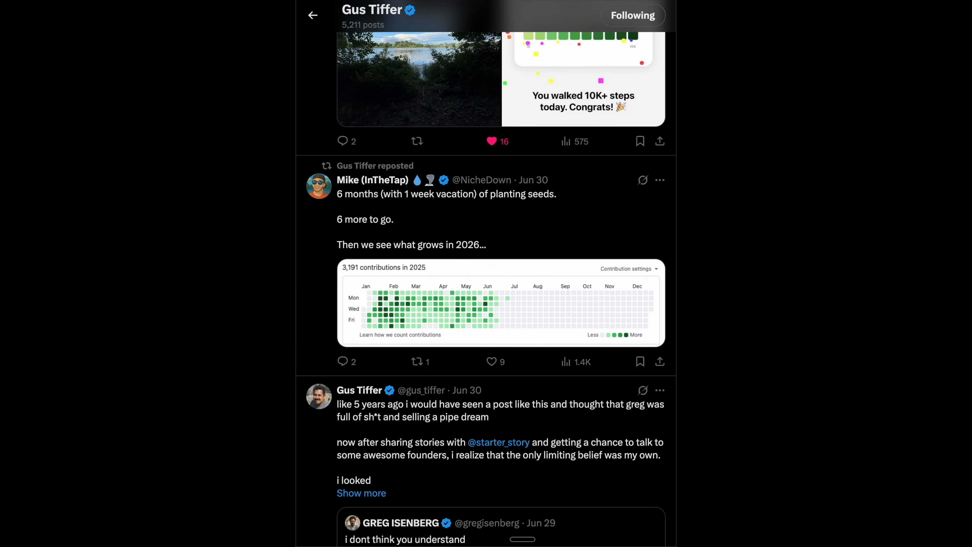
Step: Look over the available AI models list and the agent model settings, then dismiss them
scroll(down, 3)
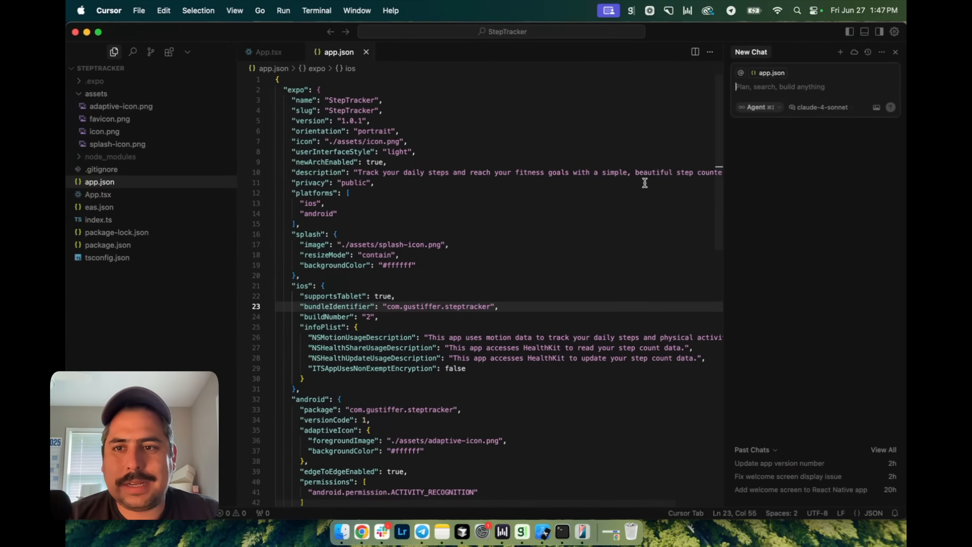
click(756, 107)
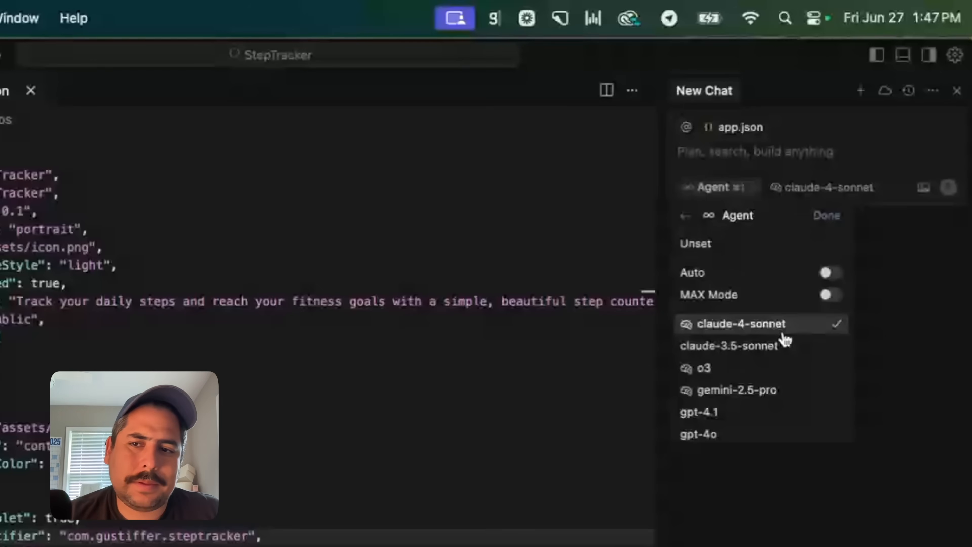
mouse_move(743, 259)
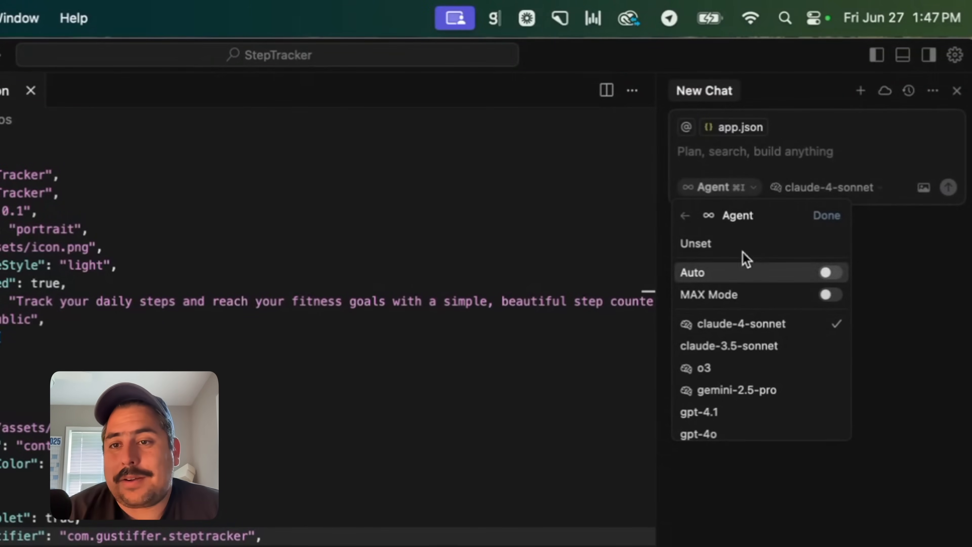
mouse_move(803, 283)
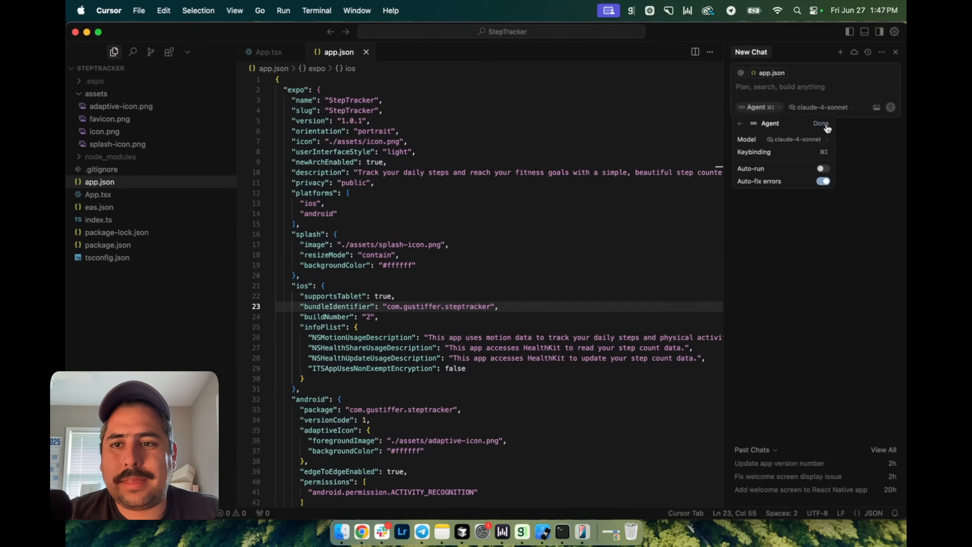
click(361, 532)
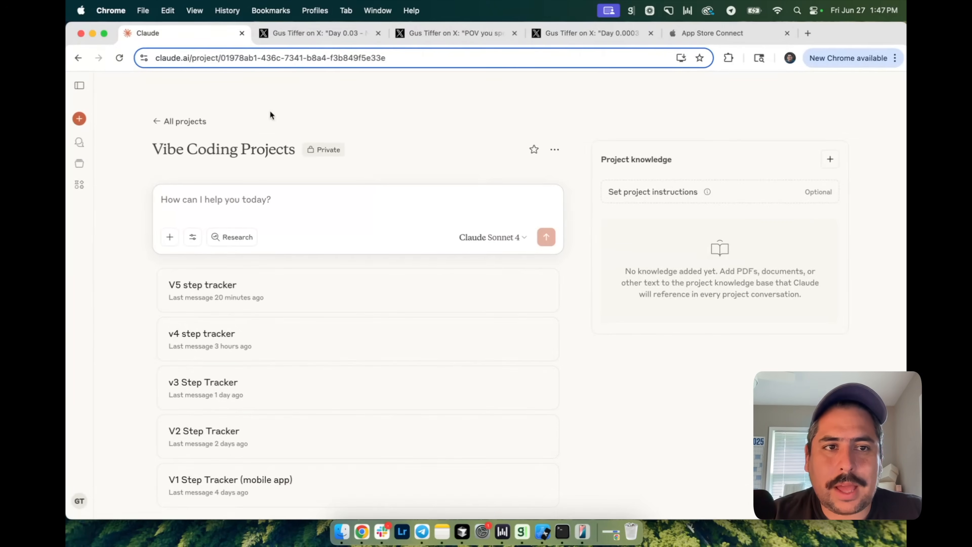
mouse_move(217, 114)
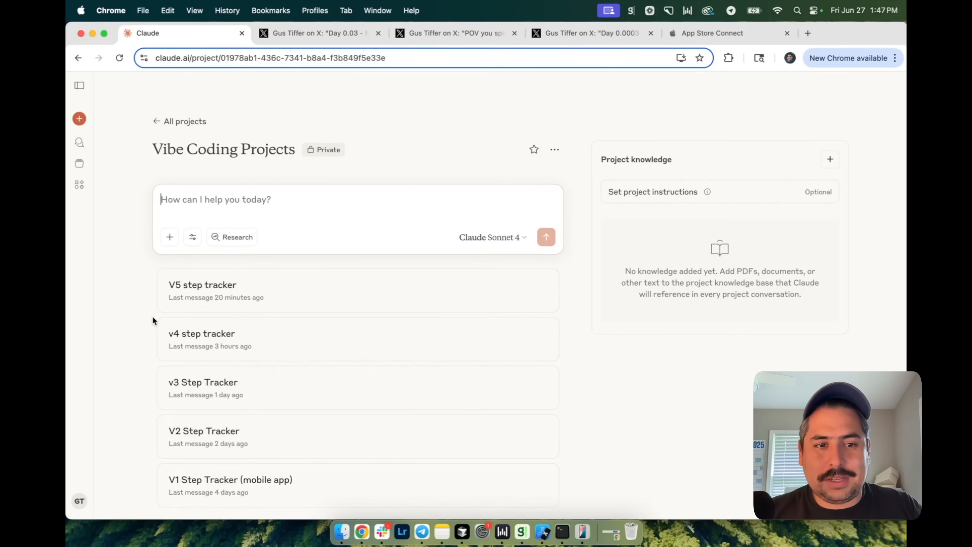
mouse_move(527, 401)
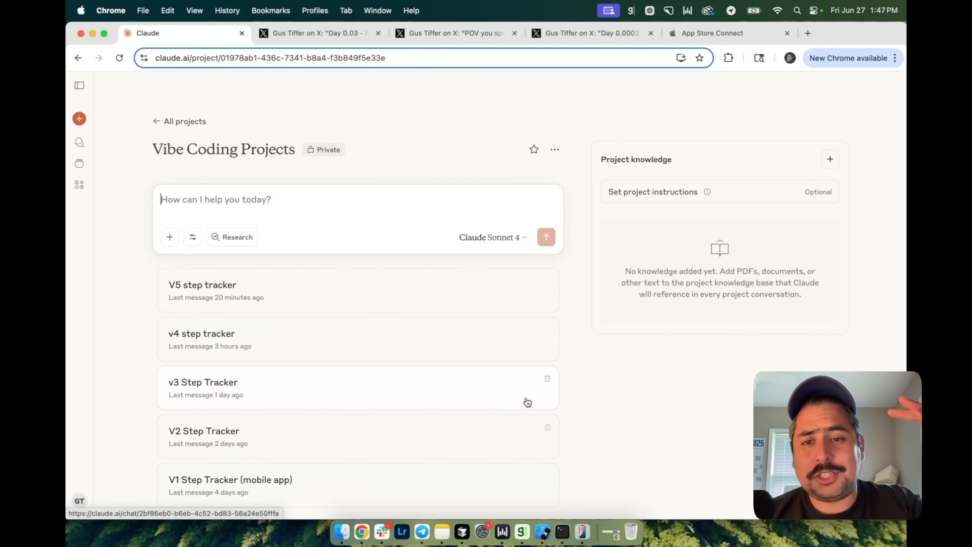
mouse_move(582, 340)
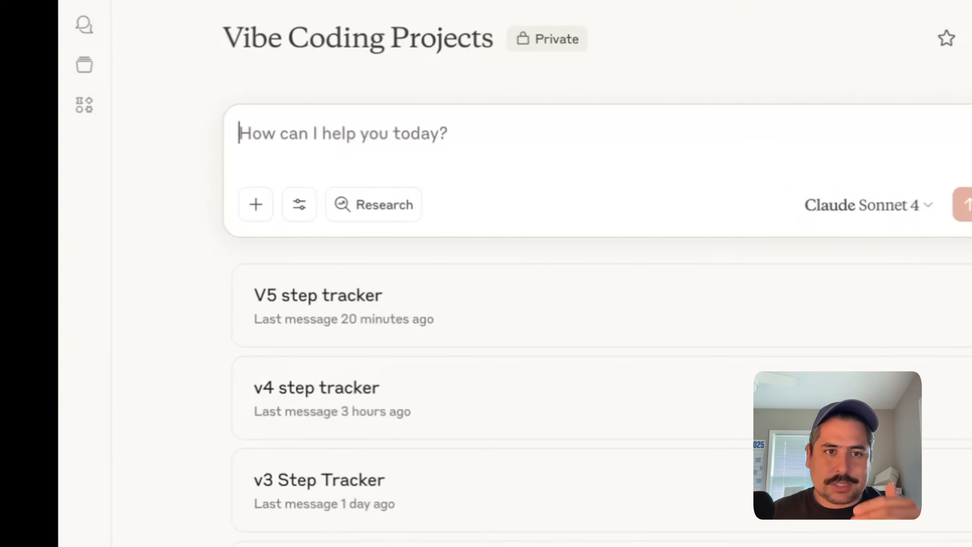
scroll(down, 3)
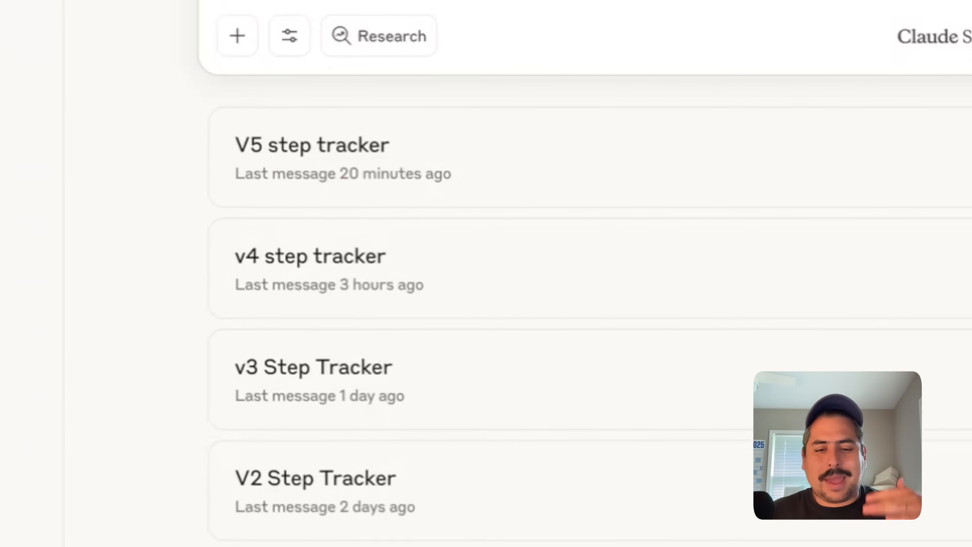
scroll(down, 3)
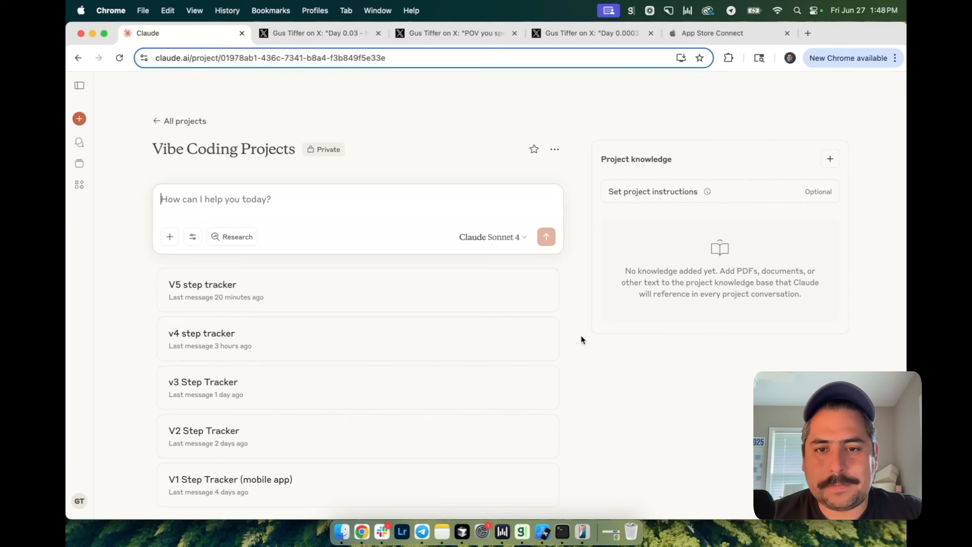
mouse_move(345, 441)
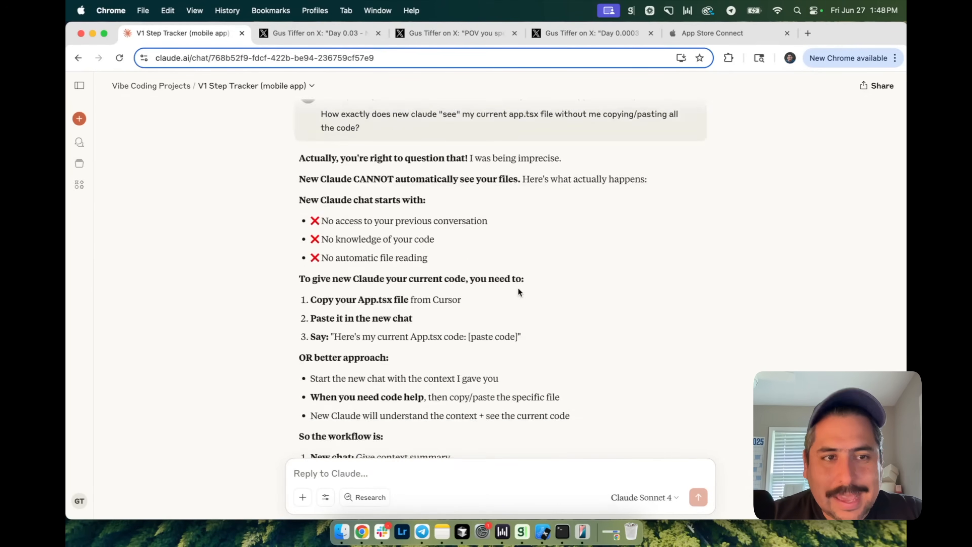
Step: From the Vibe Coding Projects list, bring up the V2 Step Tracker chat and scroll its timezone-fix messages
click(151, 86)
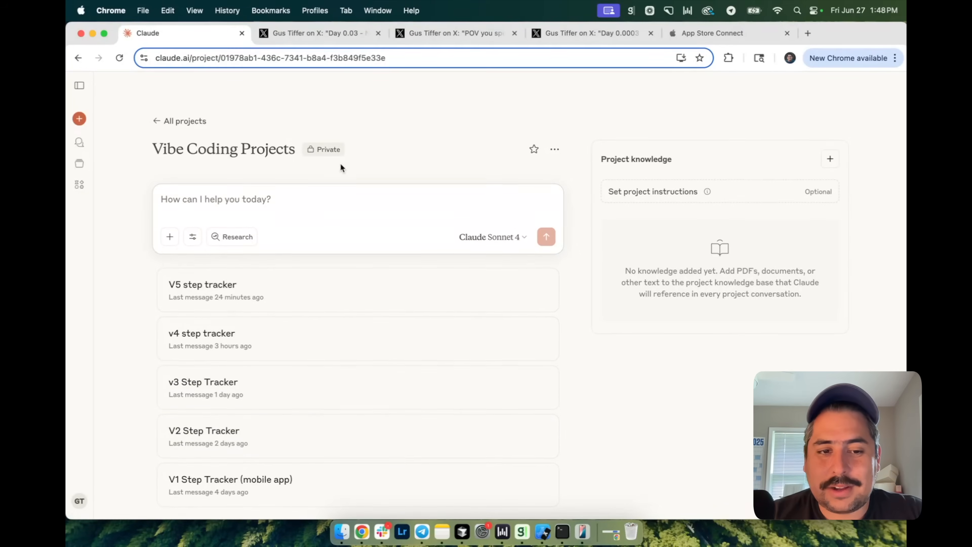
click(203, 430)
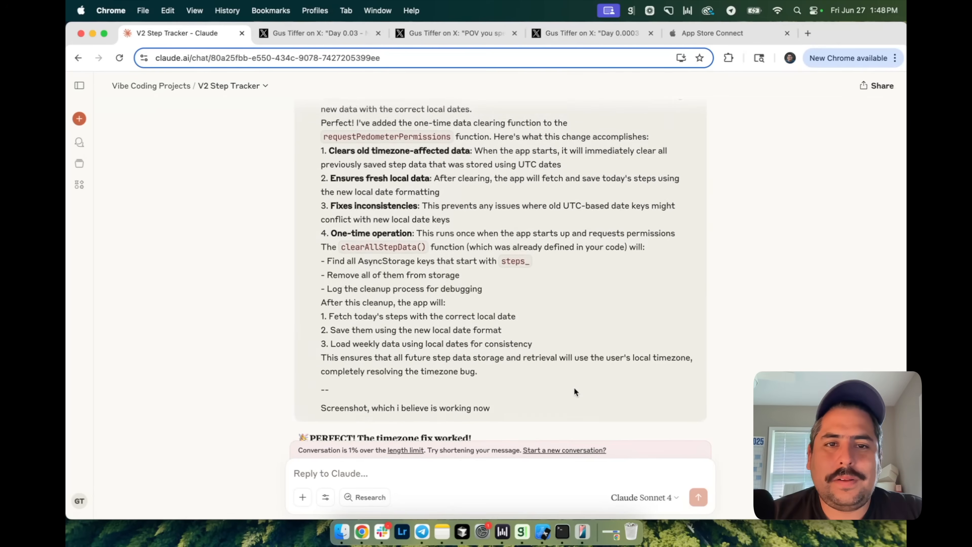
scroll(up, 3)
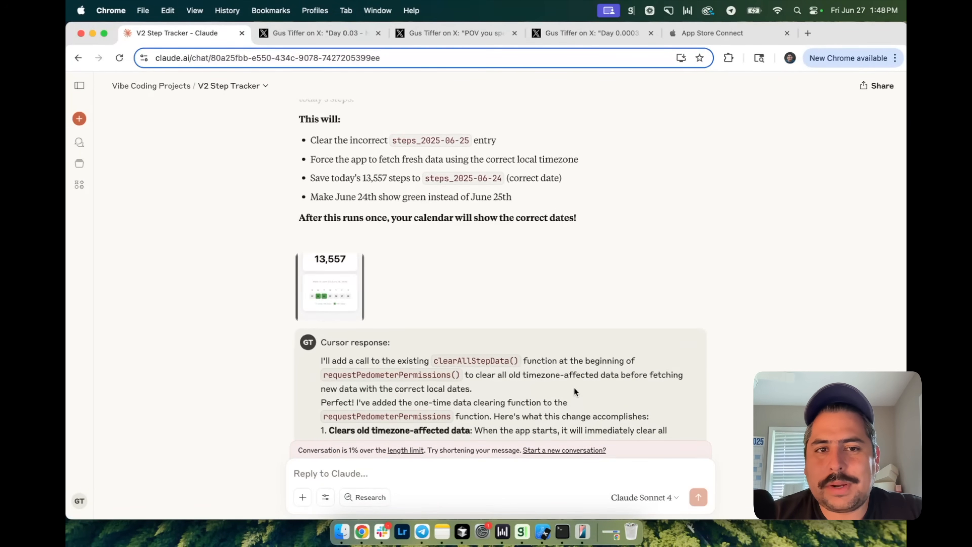
scroll(up, 3)
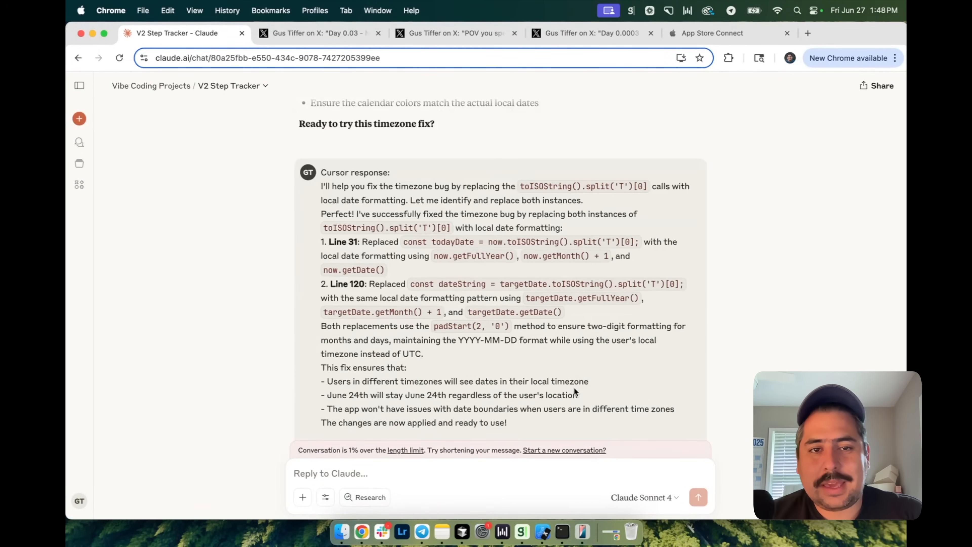
scroll(down, 3)
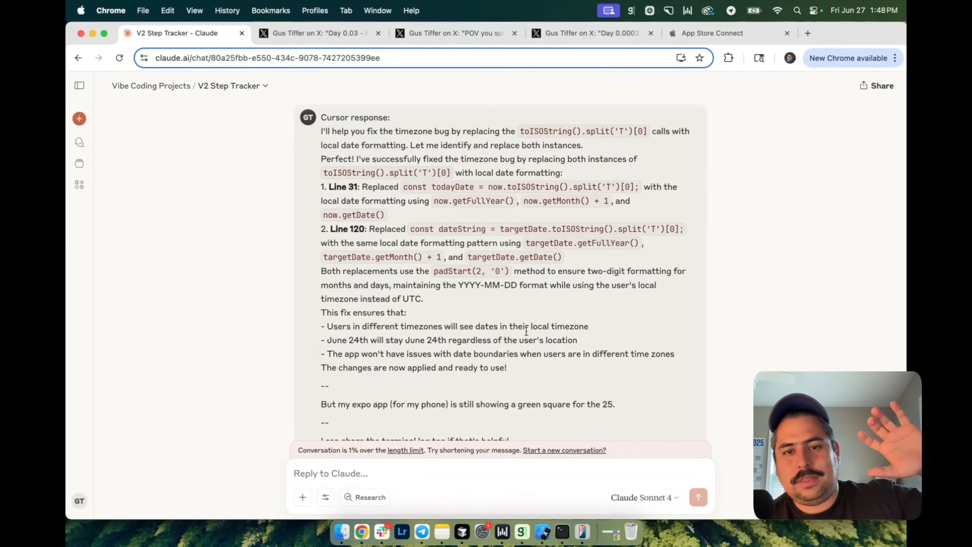
mouse_move(514, 399)
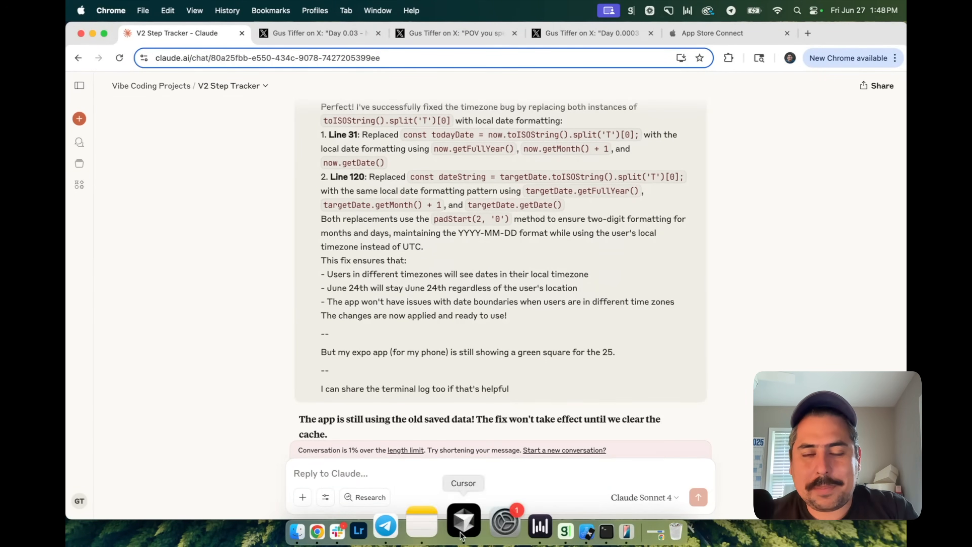
Step: Switch to Cursor and view App.tsx with the local date formatting fix
click(462, 524)
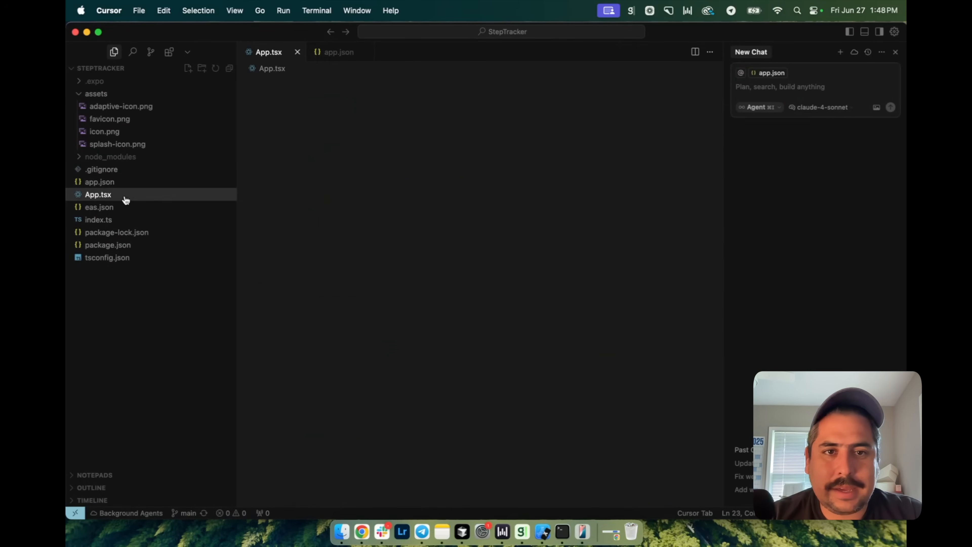
click(97, 193)
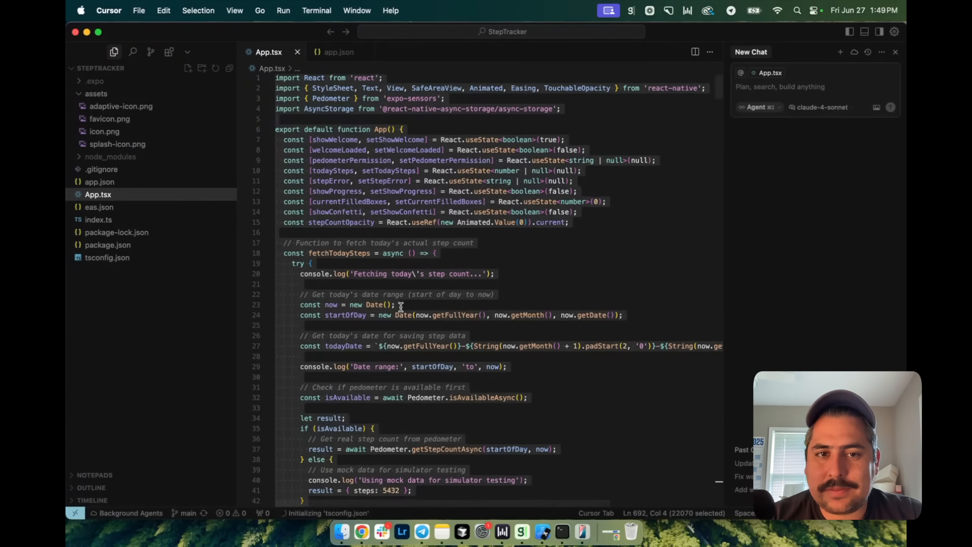
scroll(down, 3)
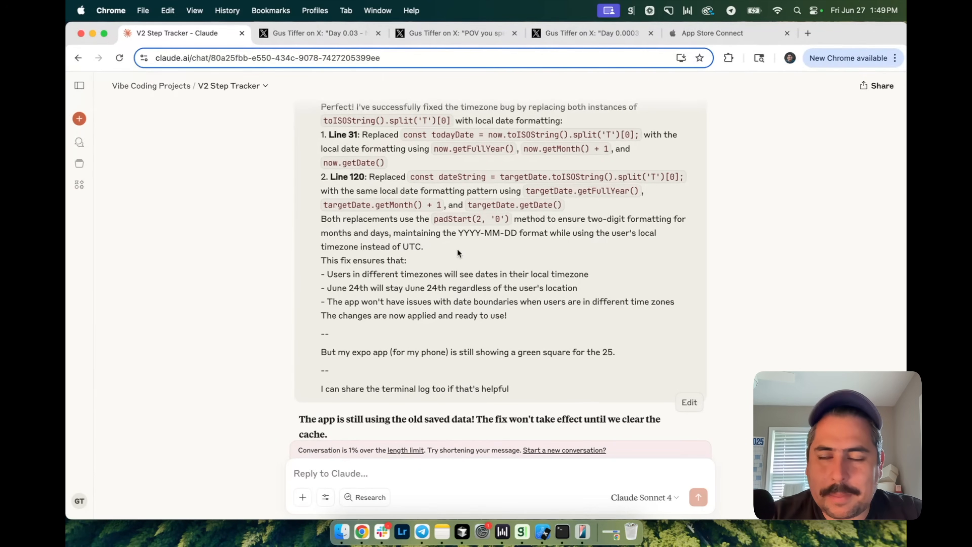
scroll(up, 3)
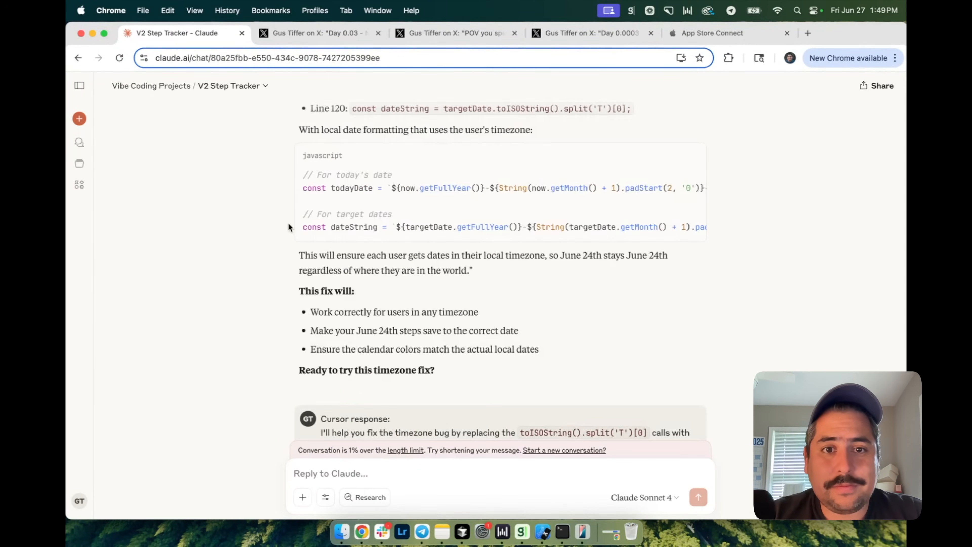
scroll(up, 3)
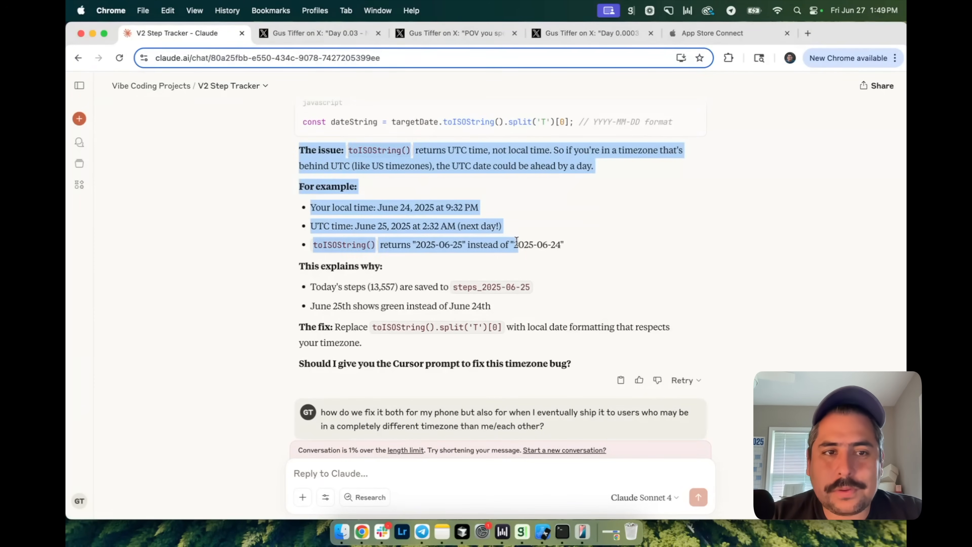
click(151, 86)
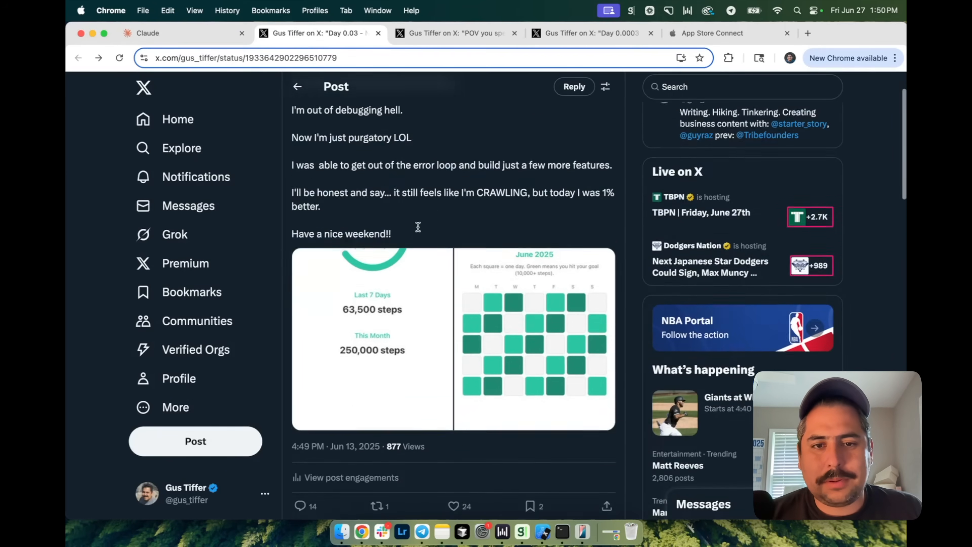
Step: View both step tracker screenshots in the Day 0.03 post full-size, then return to Claude's Vibe Coding Projects page
click(372, 338)
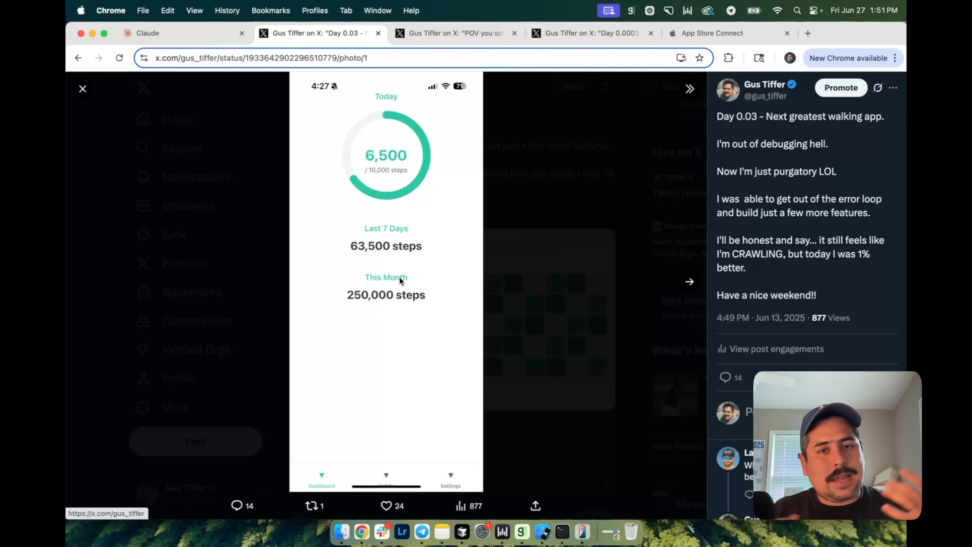
mouse_move(604, 276)
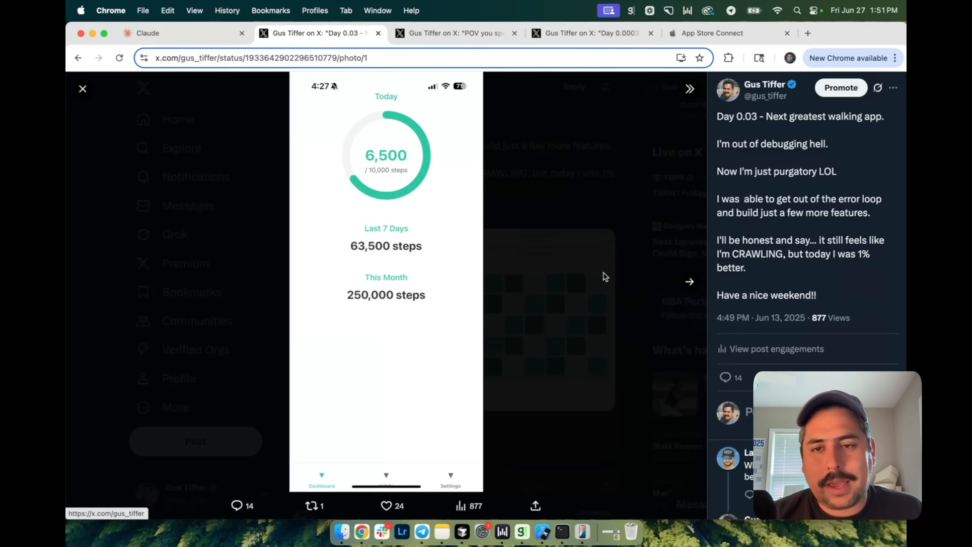
click(689, 282)
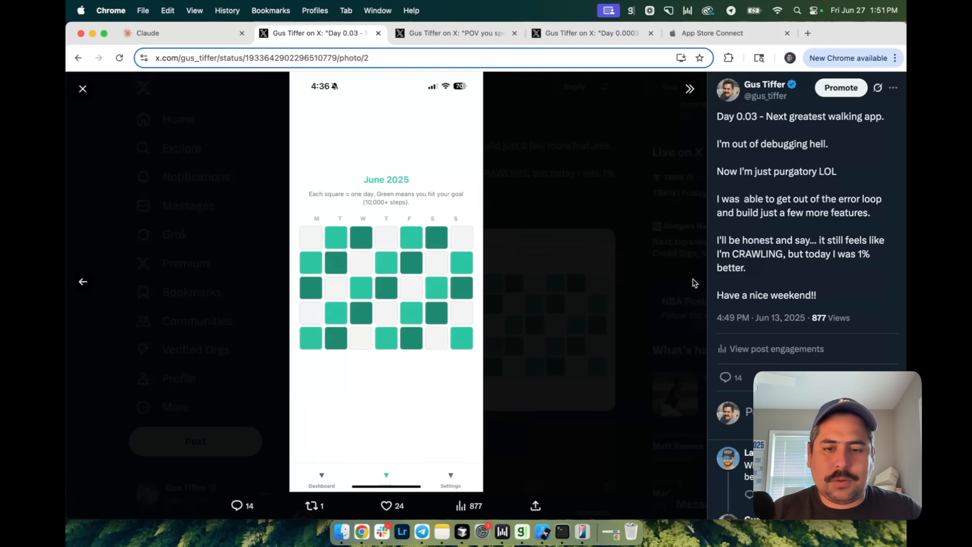
mouse_move(177, 121)
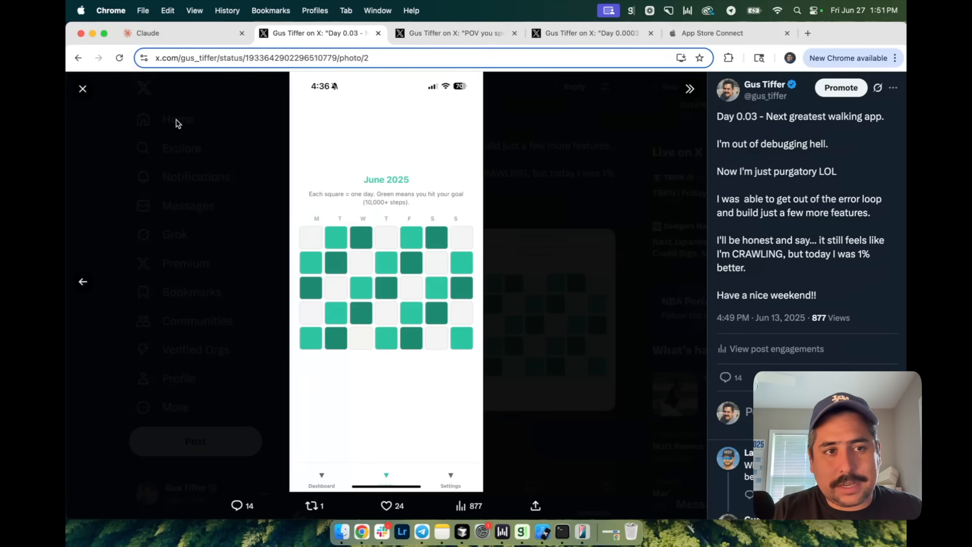
click(83, 88)
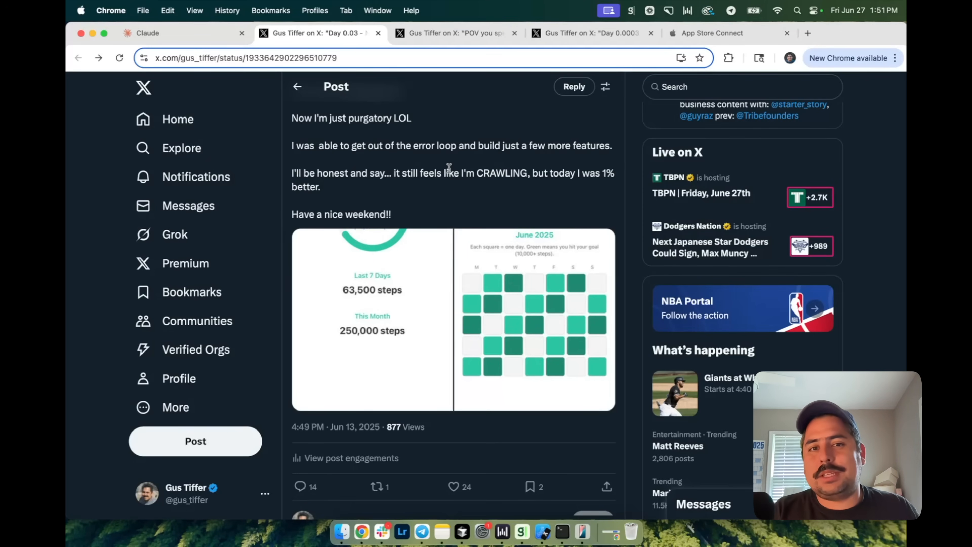
scroll(up, 3)
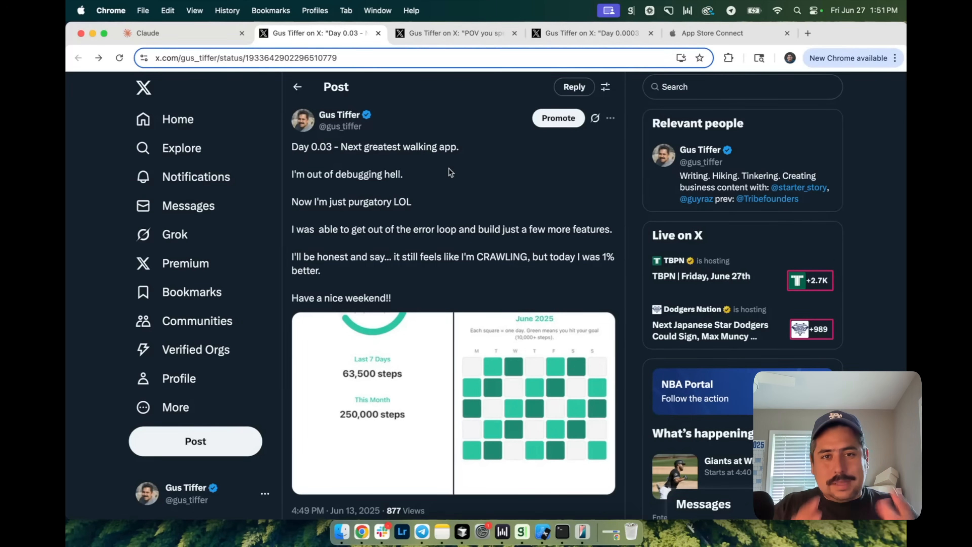
click(149, 33)
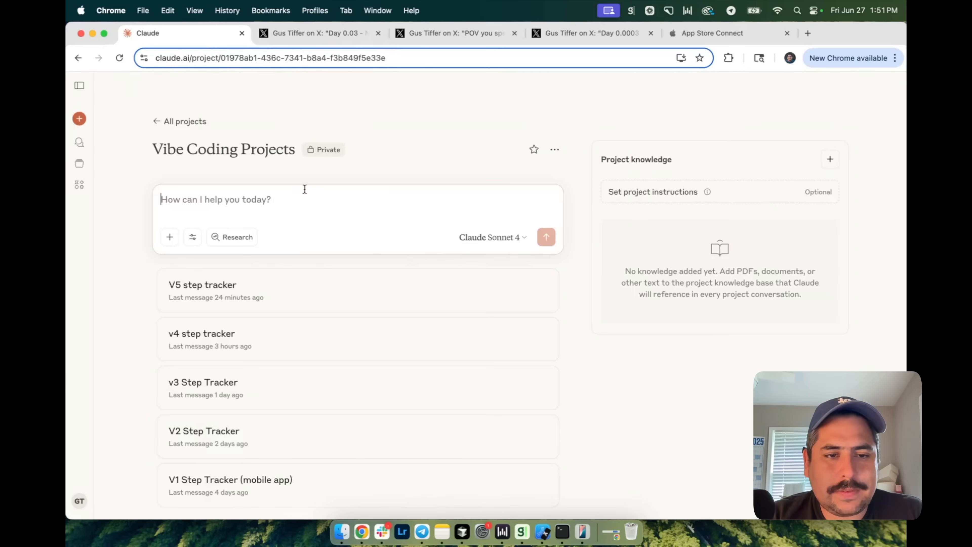
Step: Bring up the v3 Step Tracker chat and scroll to the shared 13,557-step screenshot
click(202, 382)
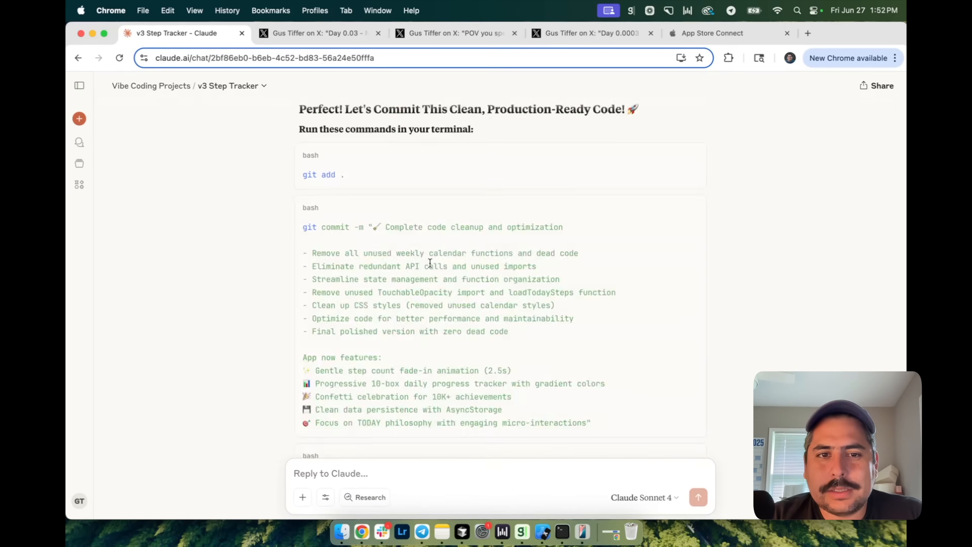
scroll(down, 3)
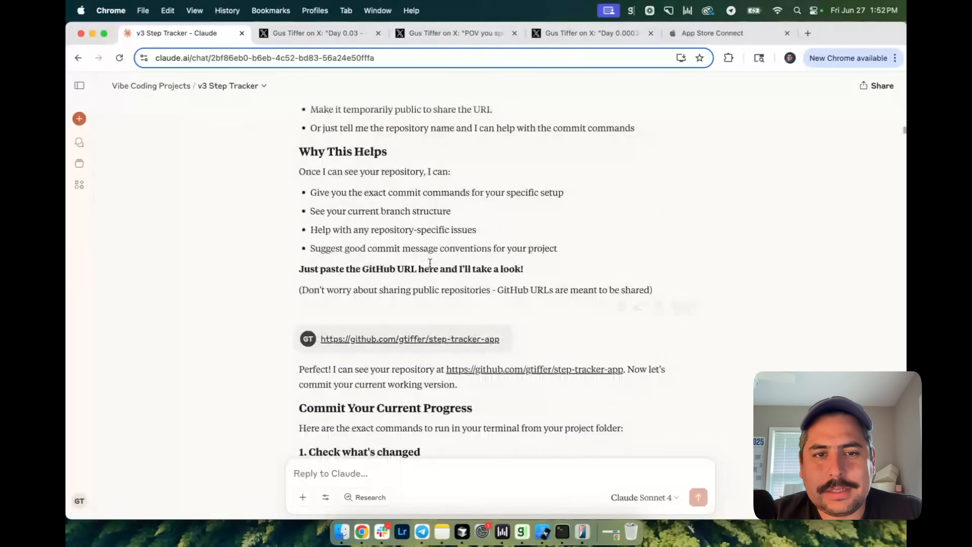
scroll(up, 3)
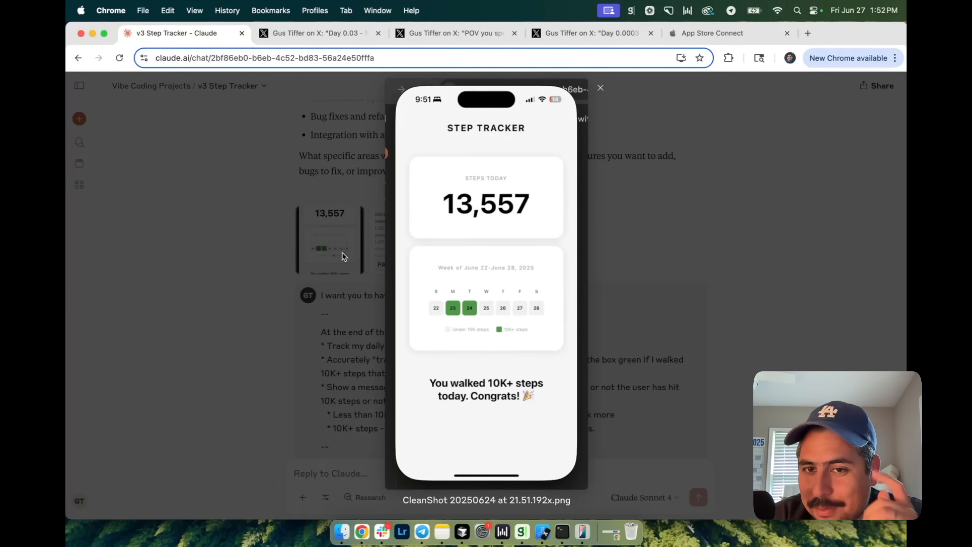
Step: Dismiss the 13,557-step screenshot, view the 5,432-step and empty-card screenshots full-size, and close them
click(599, 87)
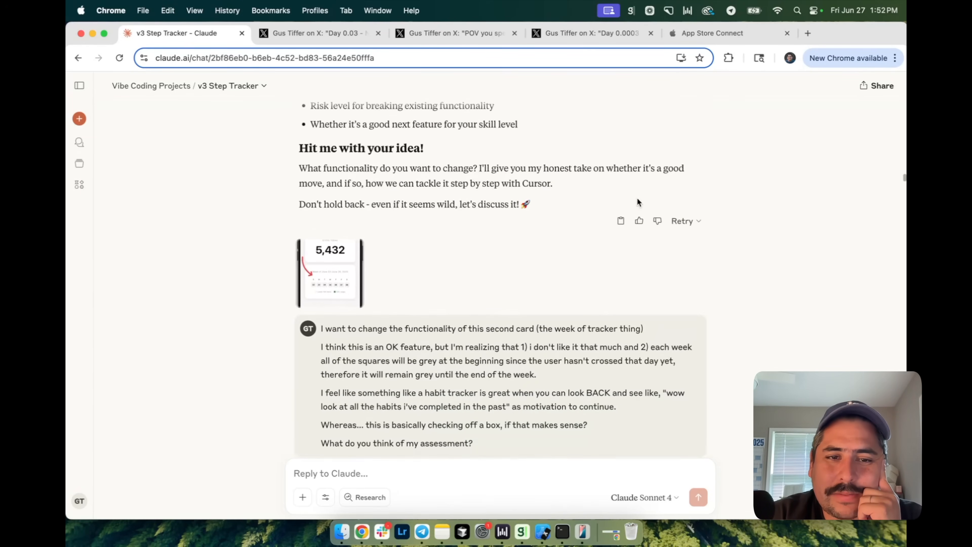
mouse_move(361, 287)
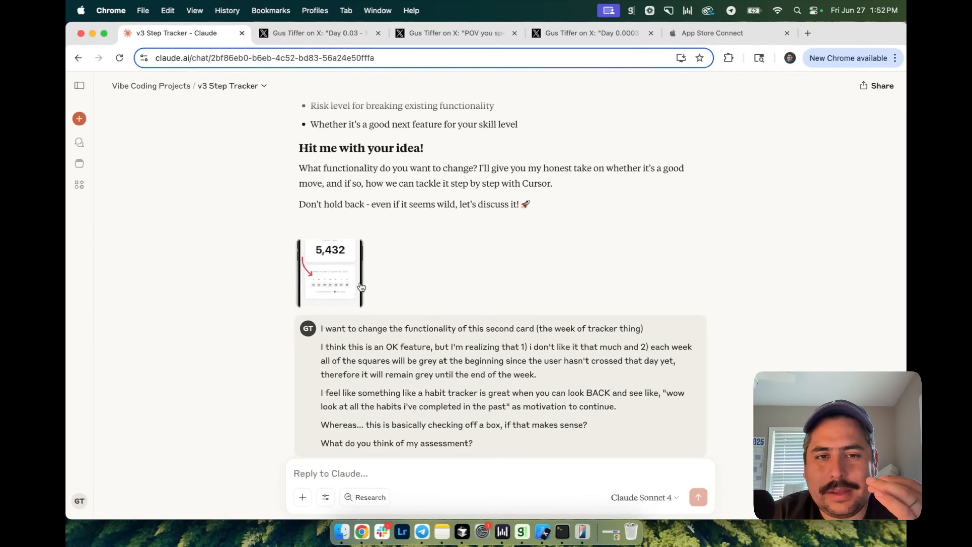
scroll(up, 3)
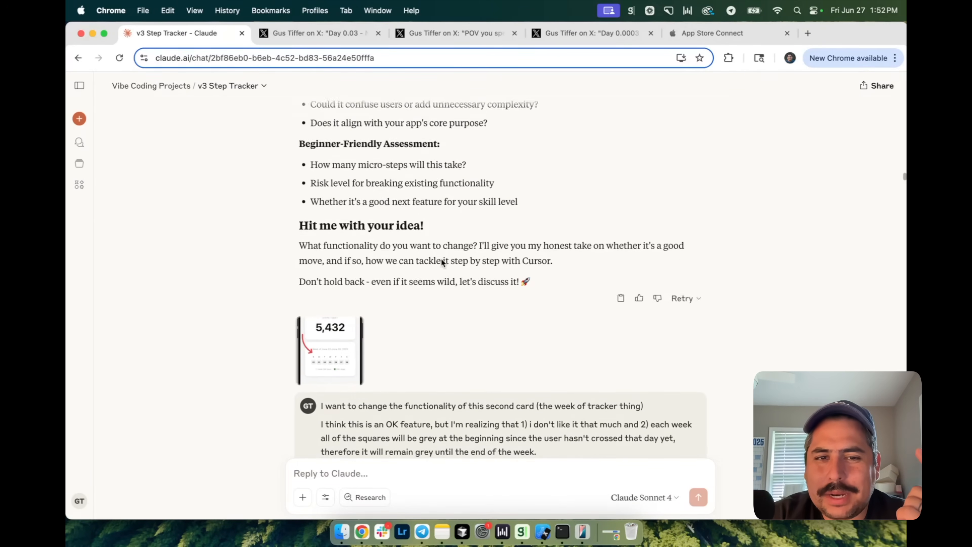
click(329, 349)
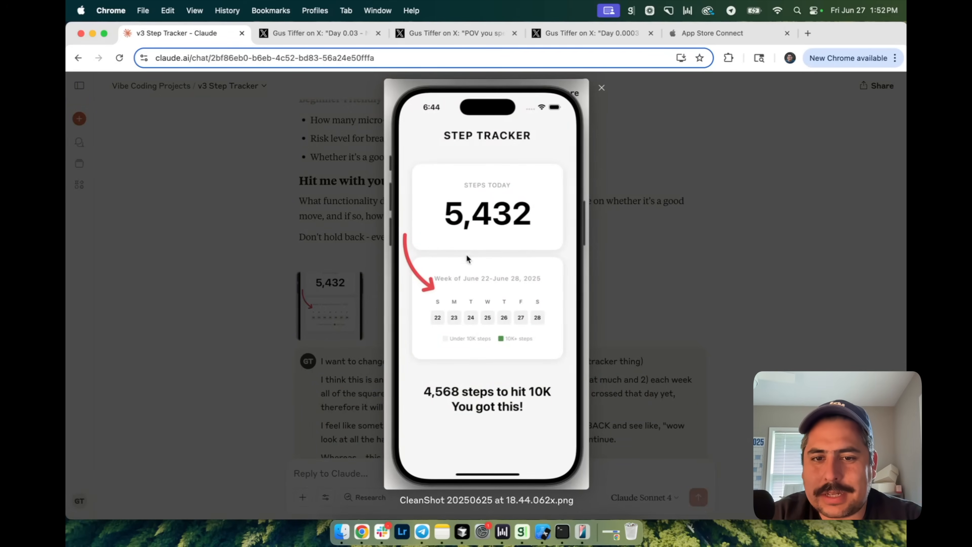
click(601, 87)
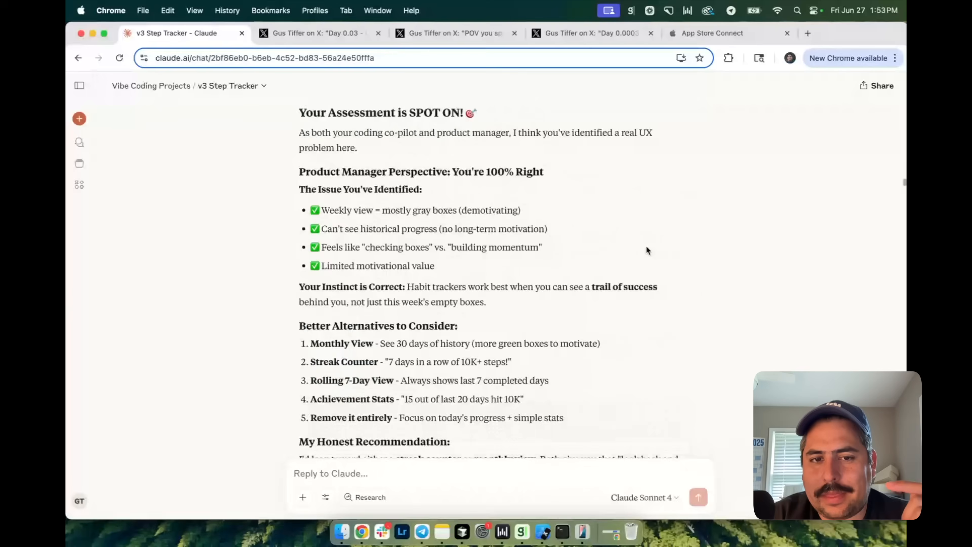
scroll(down, 3)
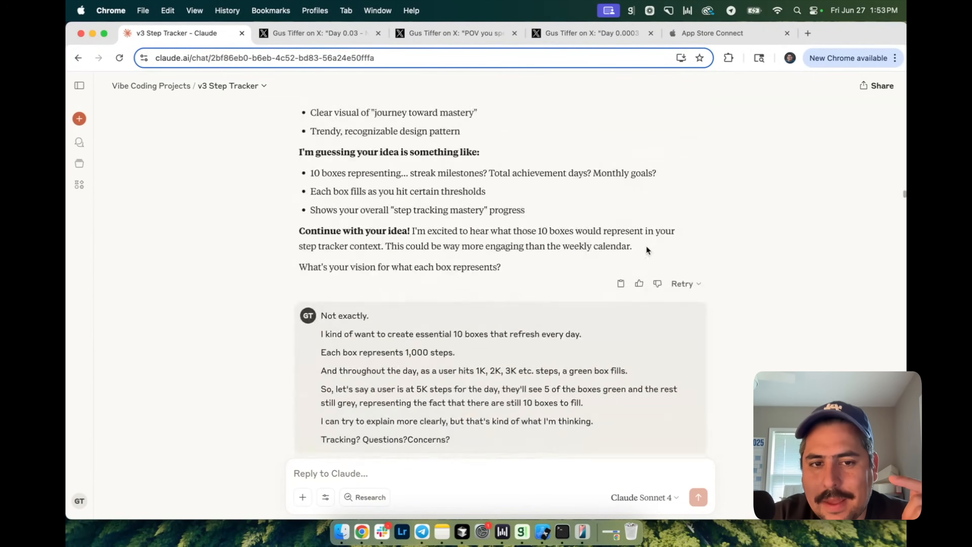
scroll(down, 3)
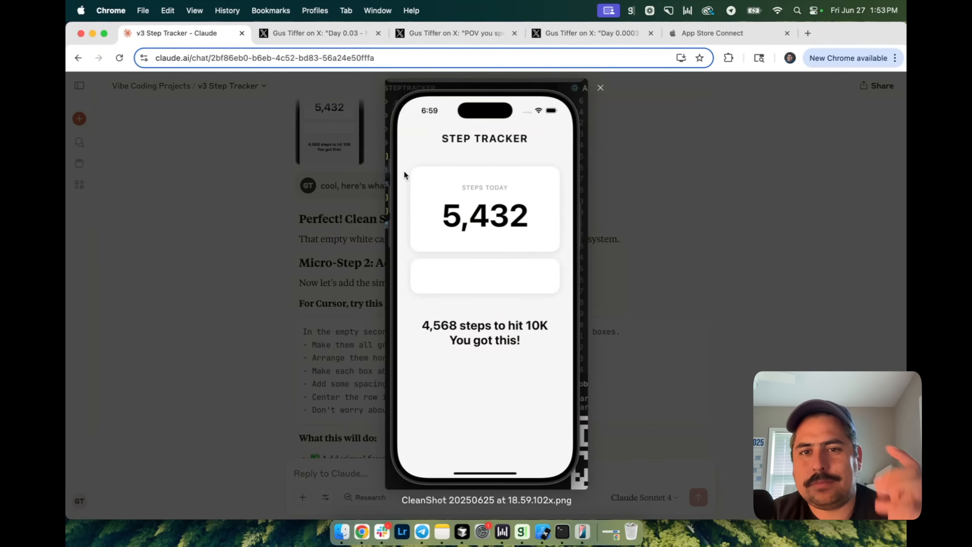
click(600, 87)
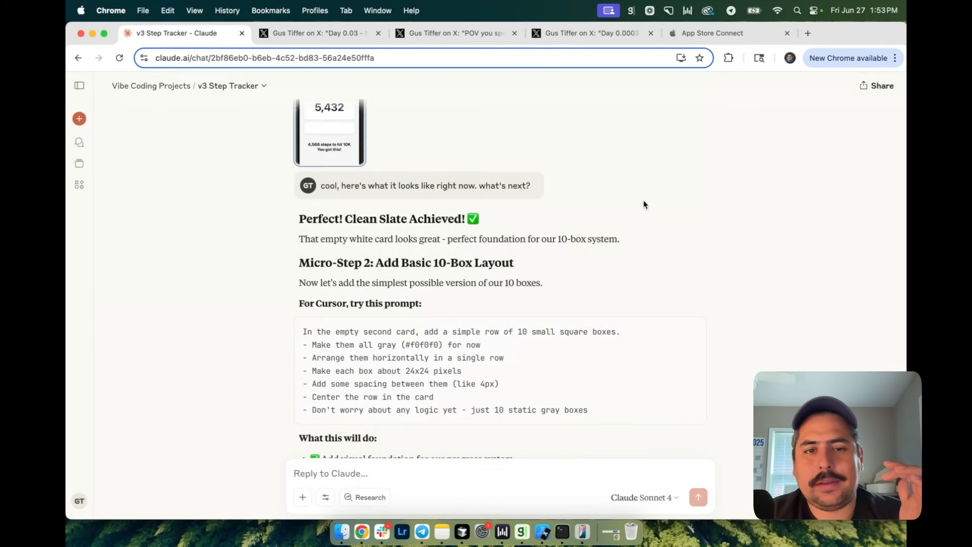
Step: Scroll through the micro-step prompts for the 10-box progress row, then move to the POV post on X
scroll(down, 3)
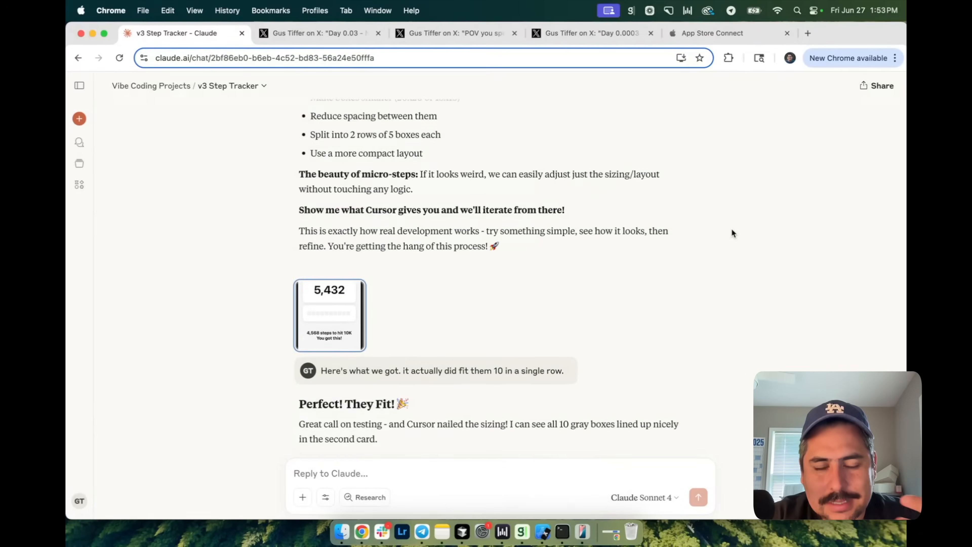
scroll(down, 3)
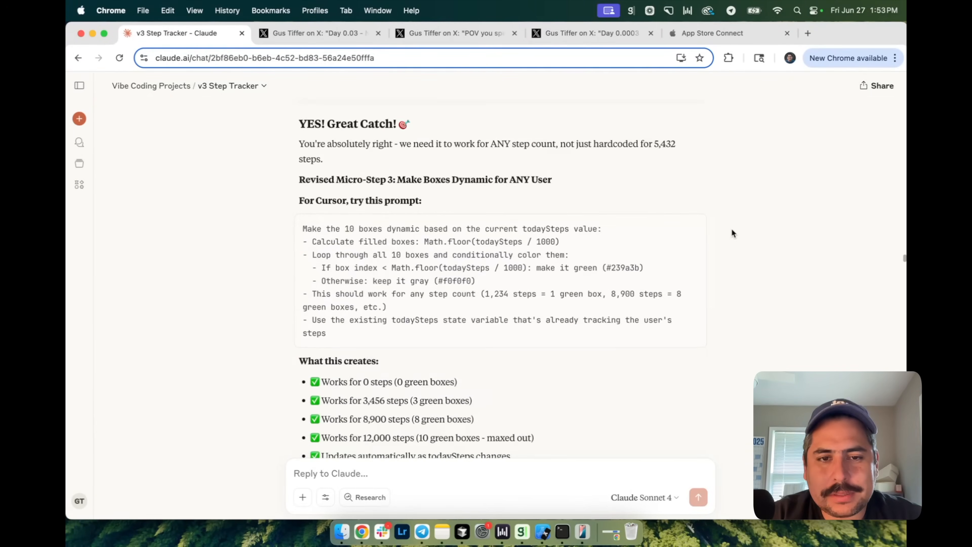
scroll(down, 3)
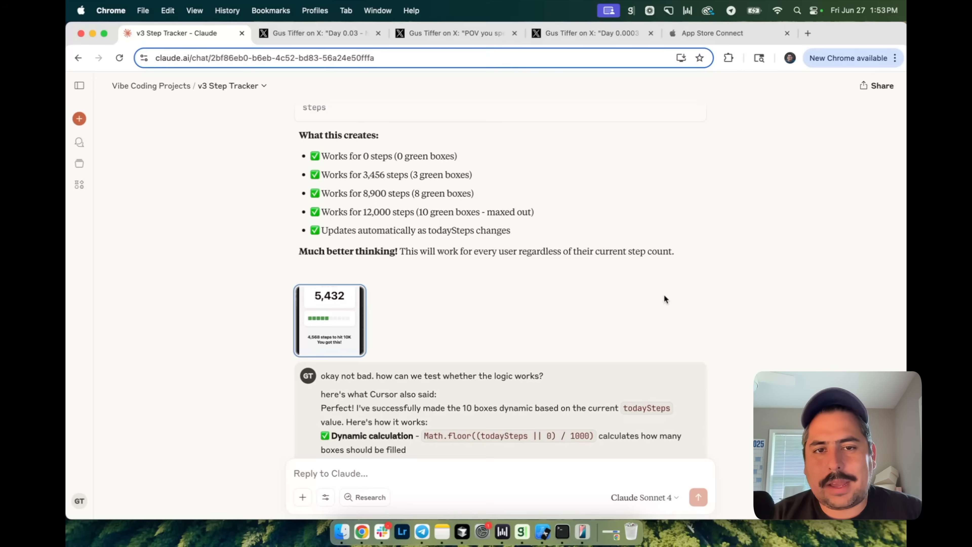
scroll(up, 3)
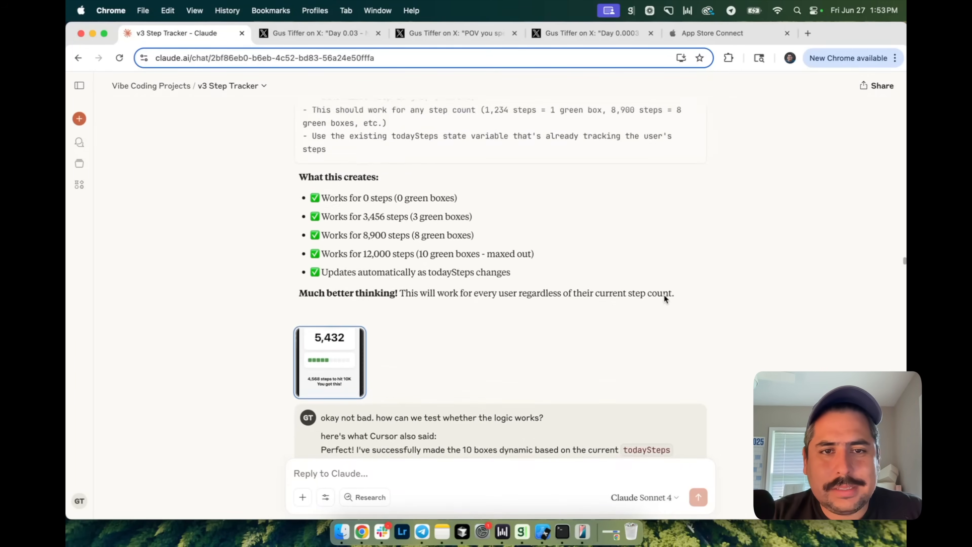
scroll(down, 3)
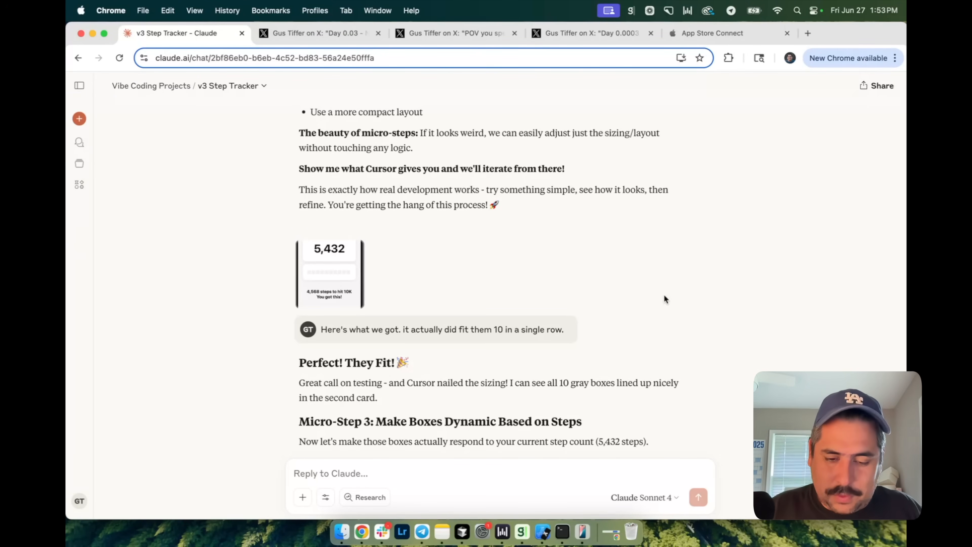
click(316, 33)
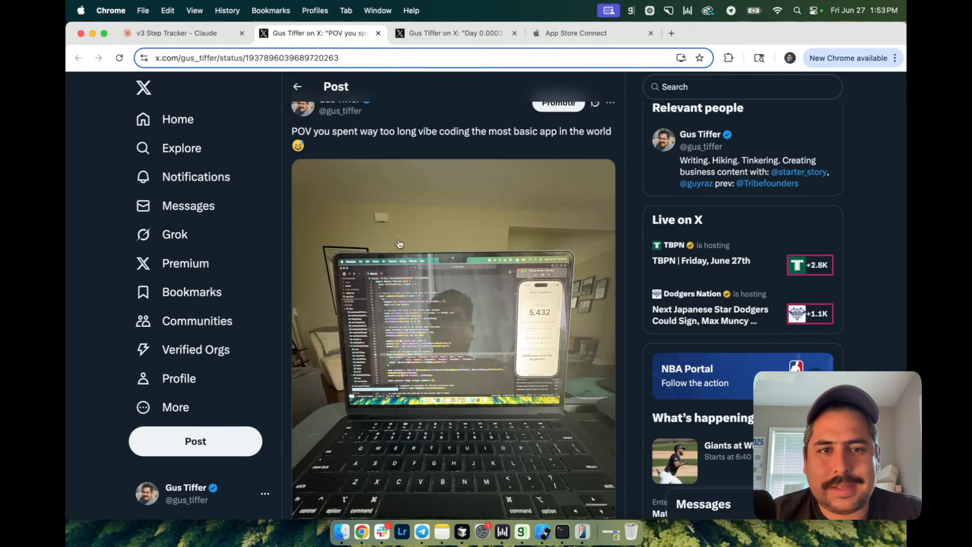
Step: Look over the POV vibe-coding post and view its laptop photo full-size
scroll(down, 3)
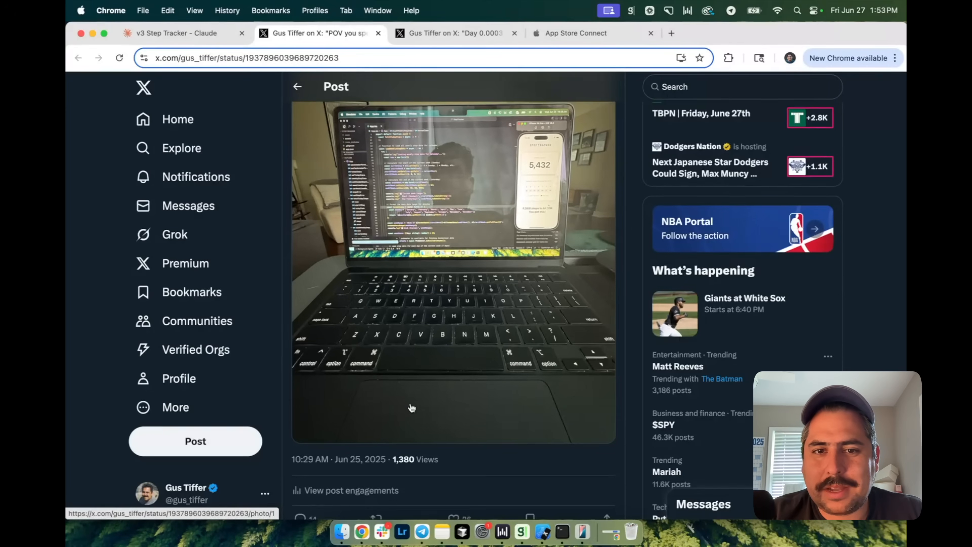
scroll(up, 3)
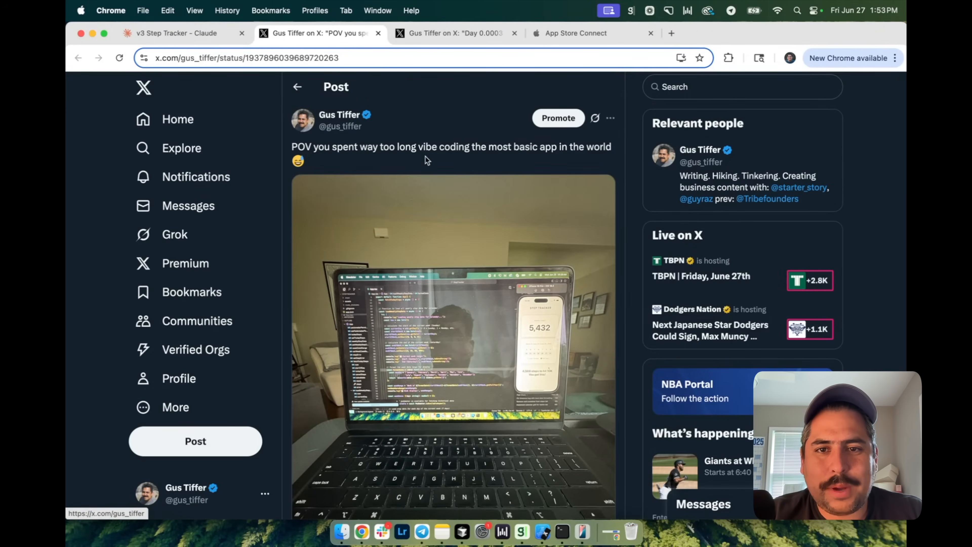
scroll(down, 3)
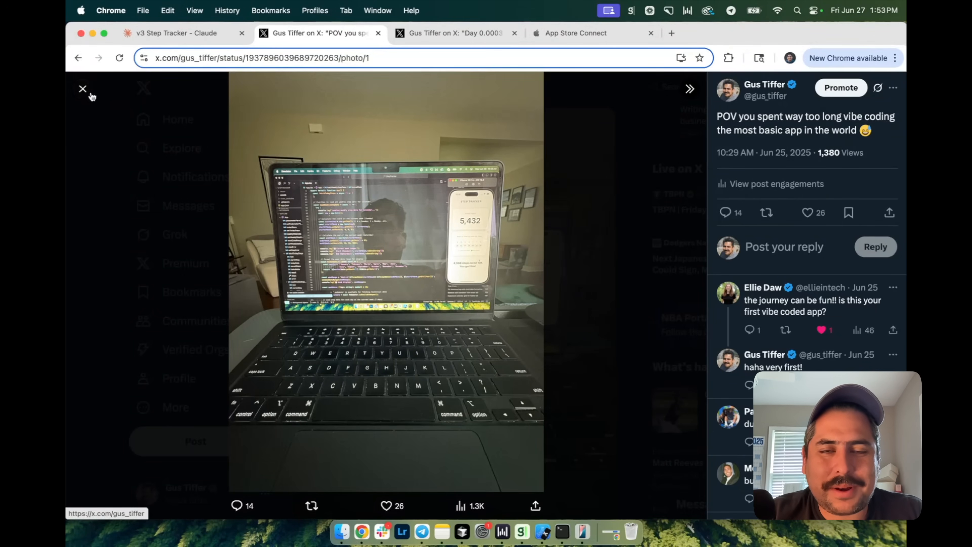
click(83, 88)
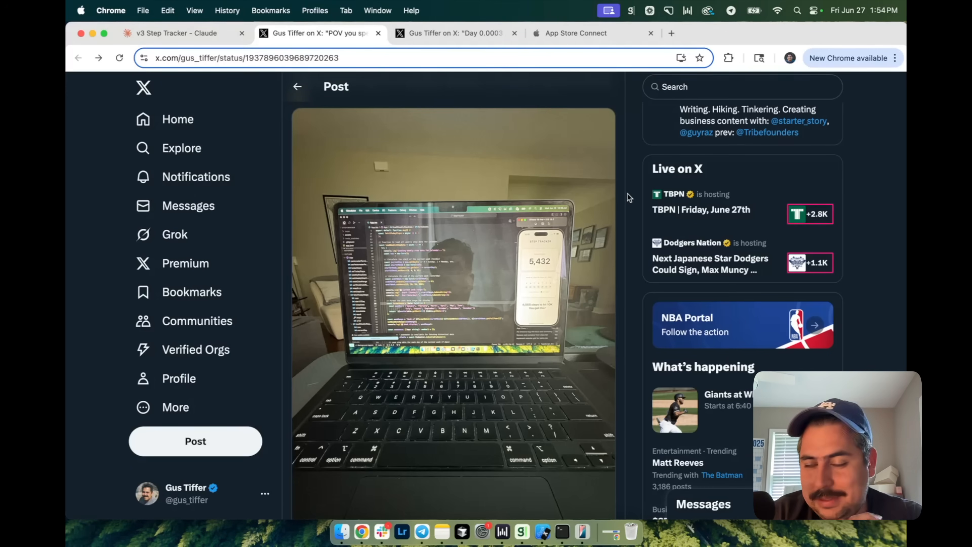
Step: Move to the Day 0.0003 post with its mobile app video
scroll(up, 3)
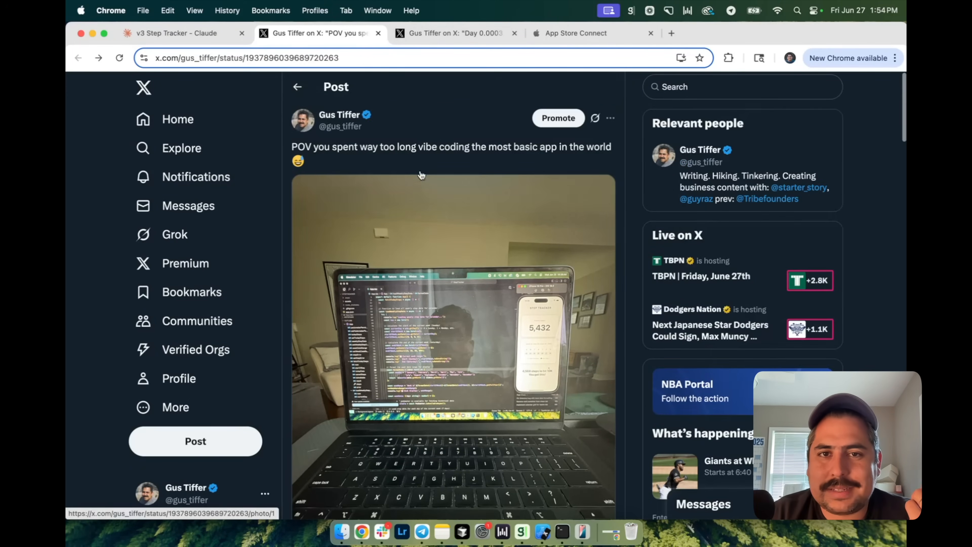
click(456, 33)
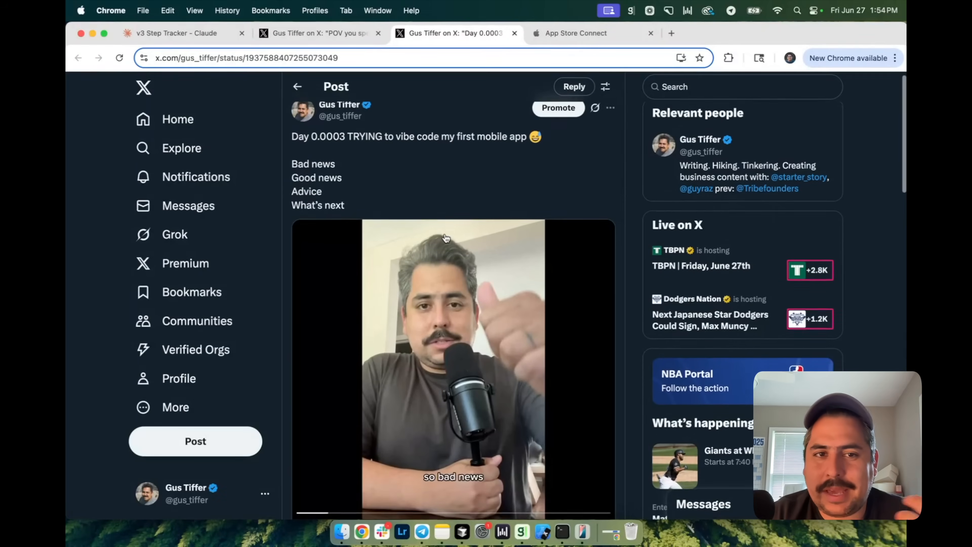
scroll(down, 3)
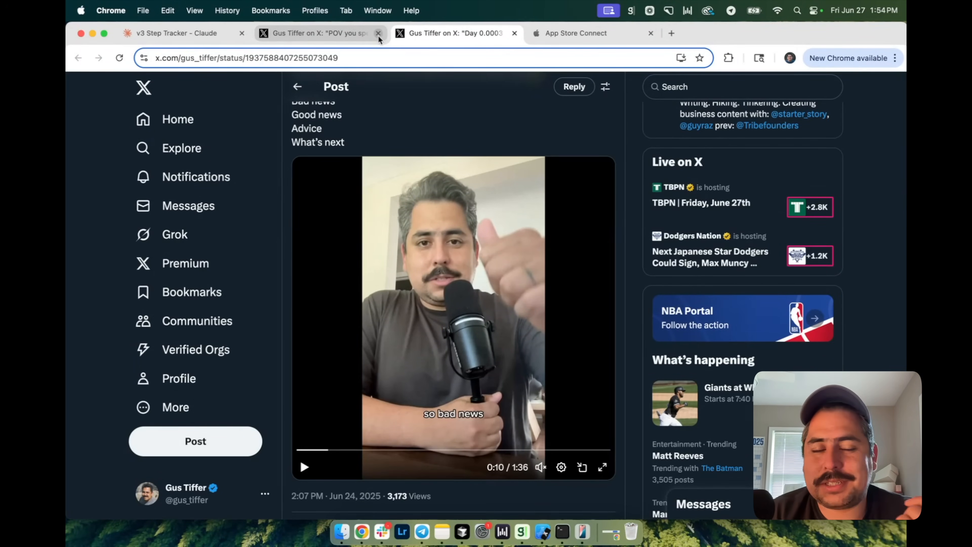
mouse_move(455, 33)
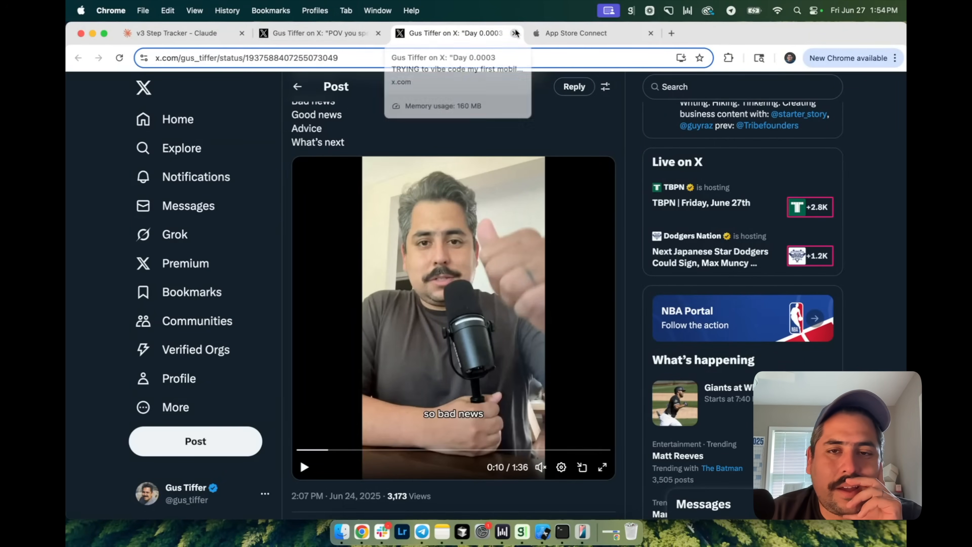
Step: Close the X post, leave the TestFlight V1 Test Group testers page in view, and switch to Cursor
click(516, 33)
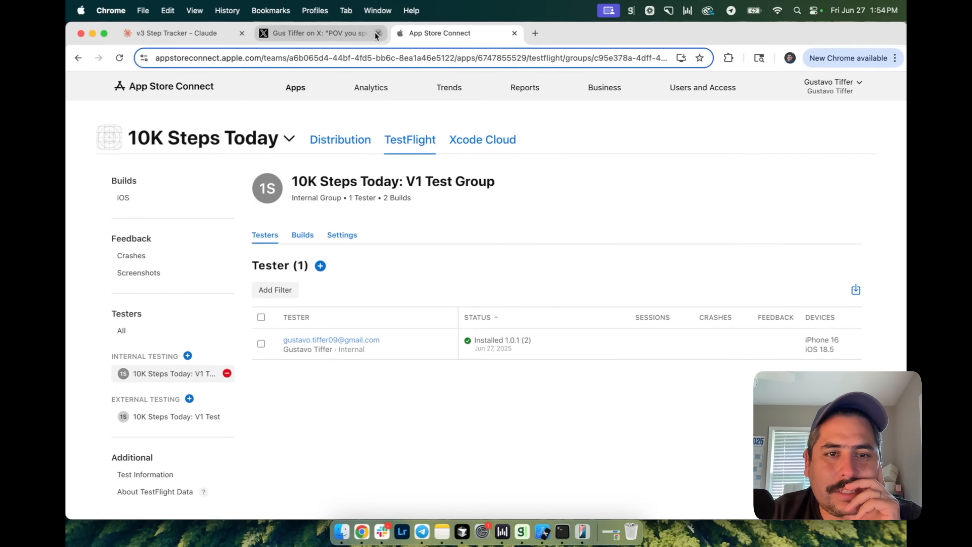
click(377, 33)
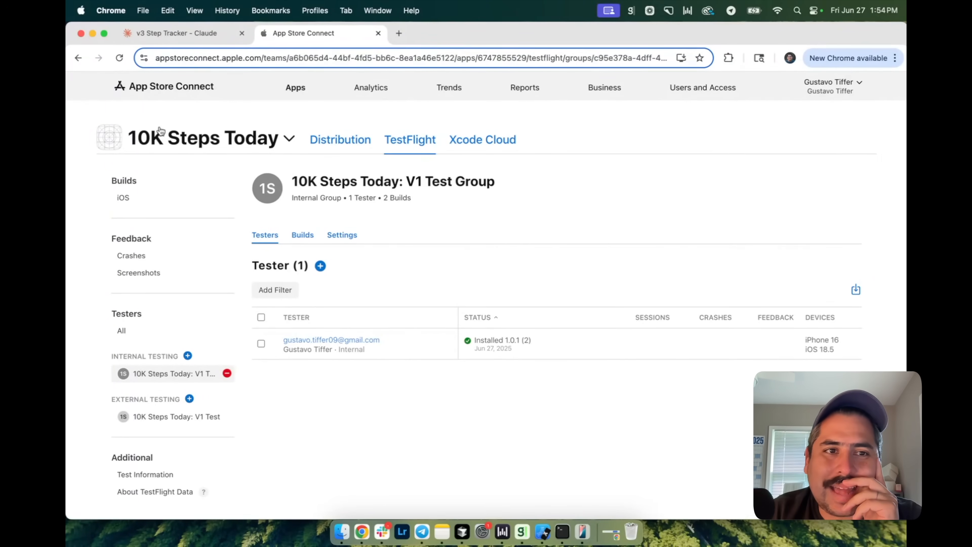
mouse_move(354, 305)
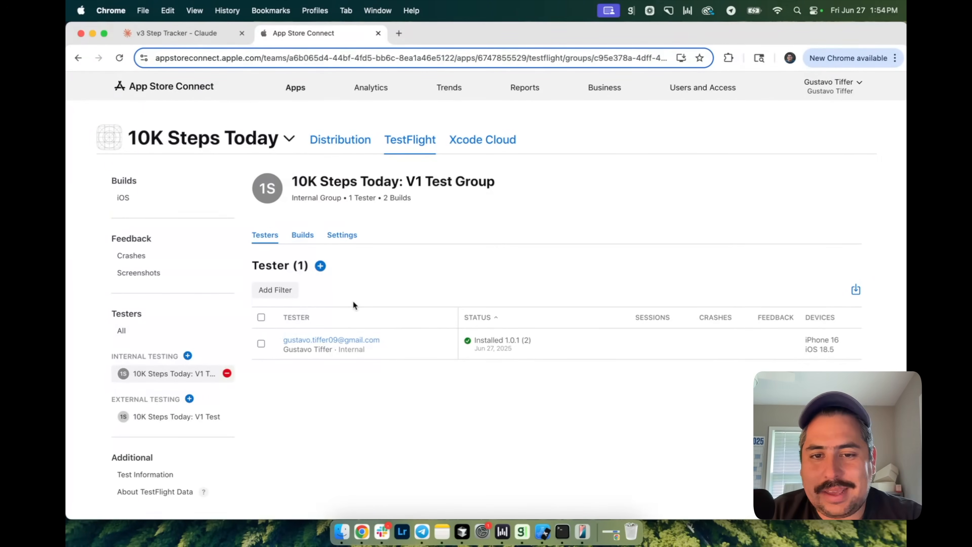
mouse_move(295, 453)
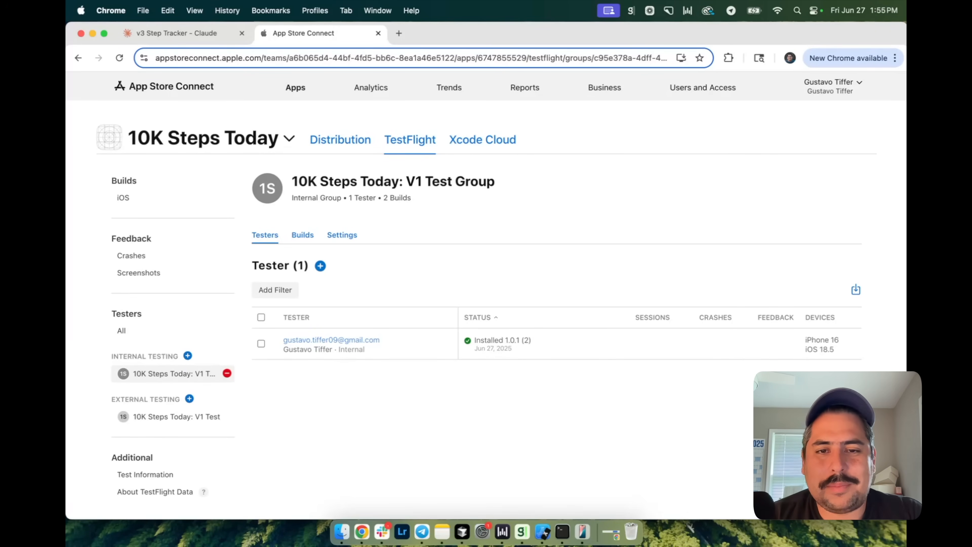
click(466, 530)
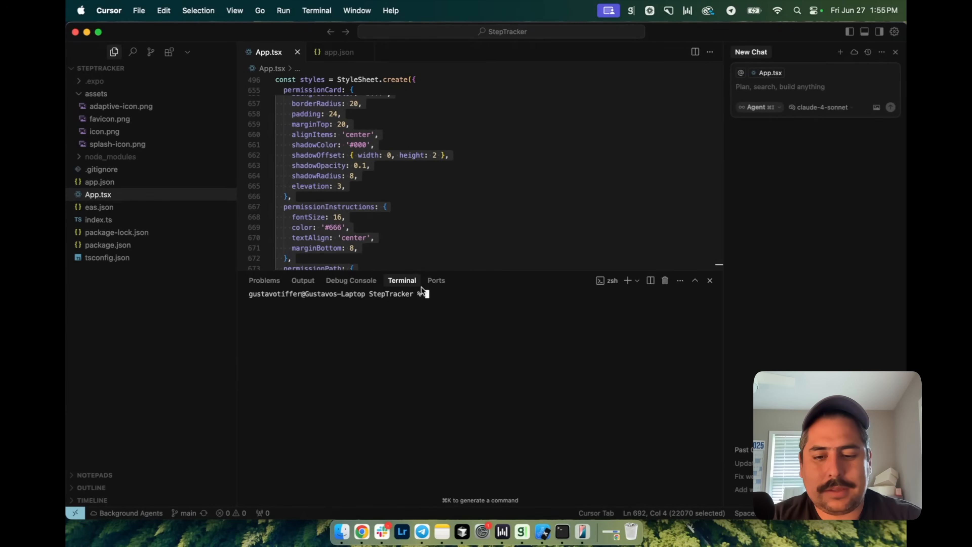
Step: Run npx expo start in Cursor's terminal to launch the Expo development server
text(npx expo start)
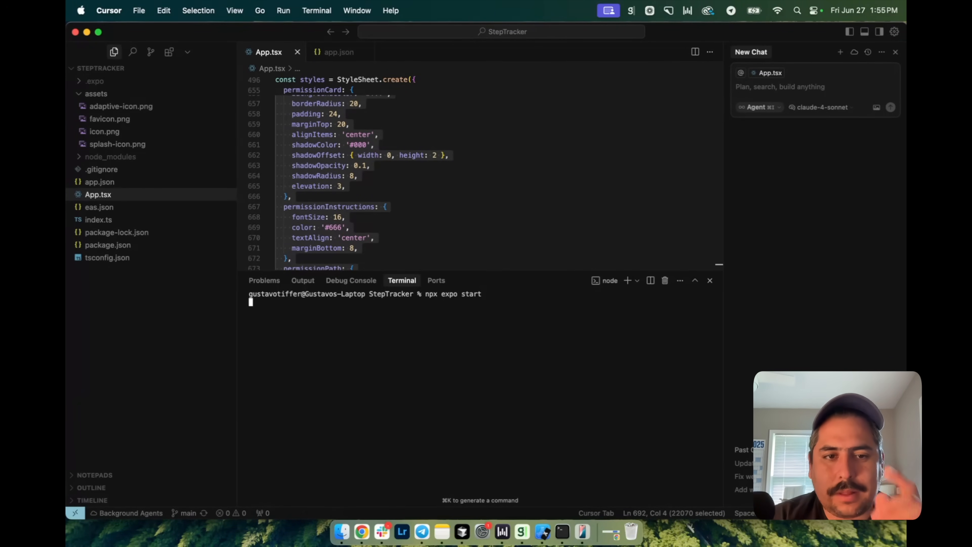
key(Return)
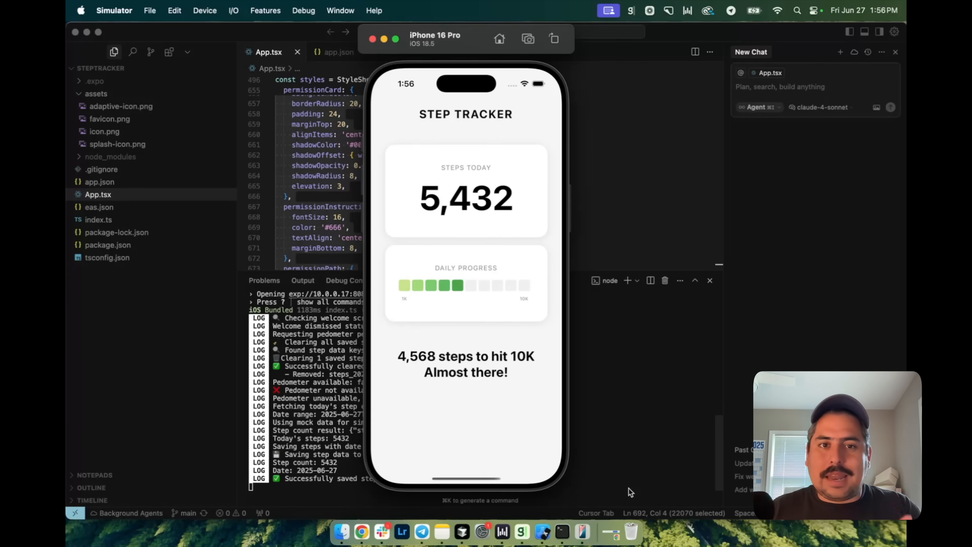
mouse_move(506, 229)
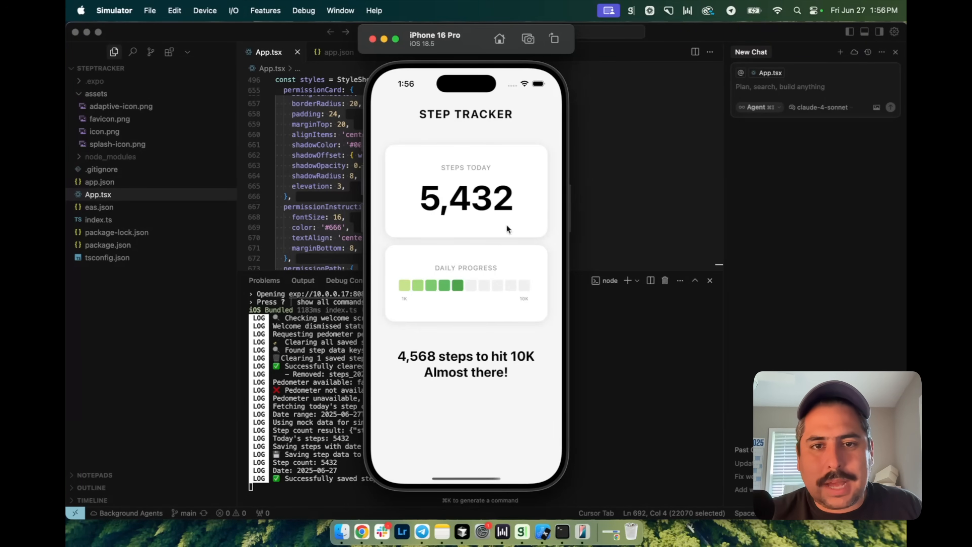
mouse_move(418, 197)
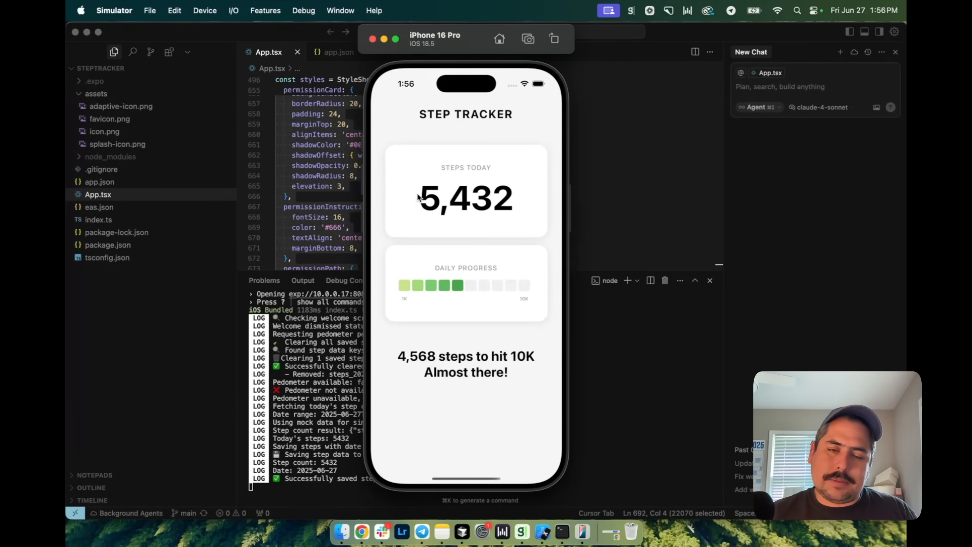
mouse_move(533, 261)
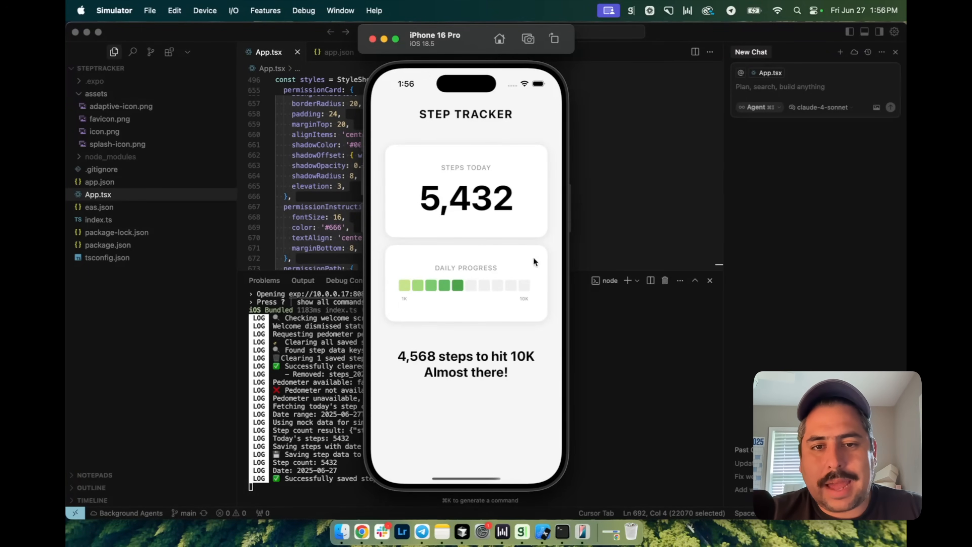
mouse_move(540, 302)
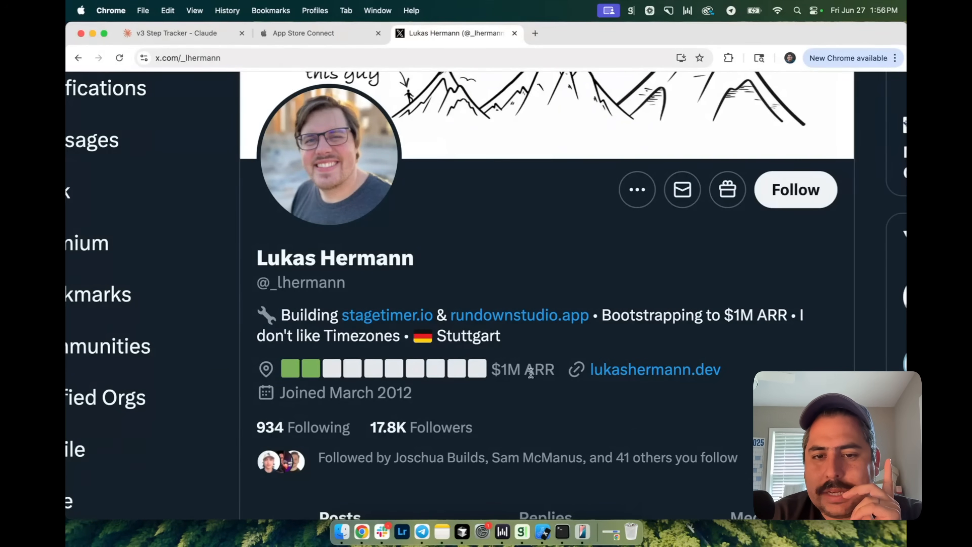
double_click(522, 369)
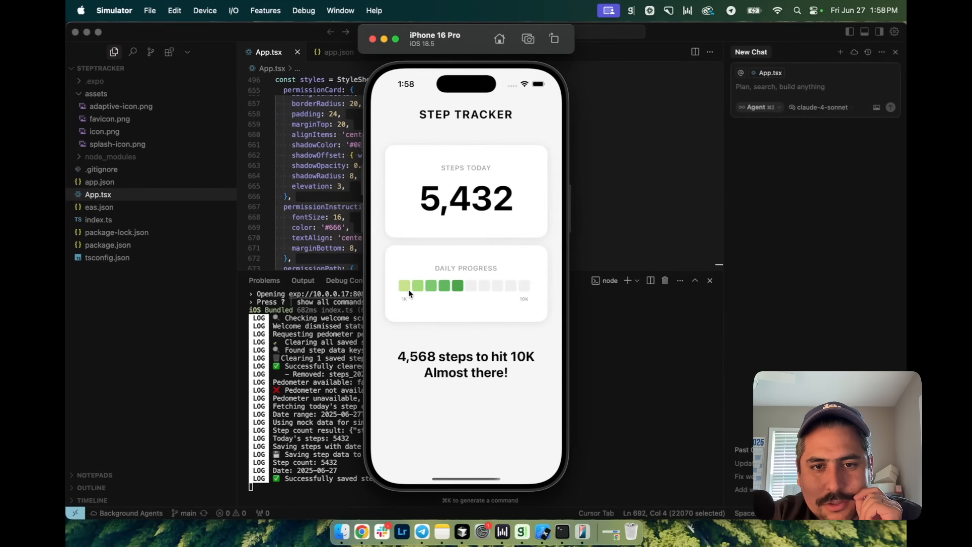
mouse_move(433, 294)
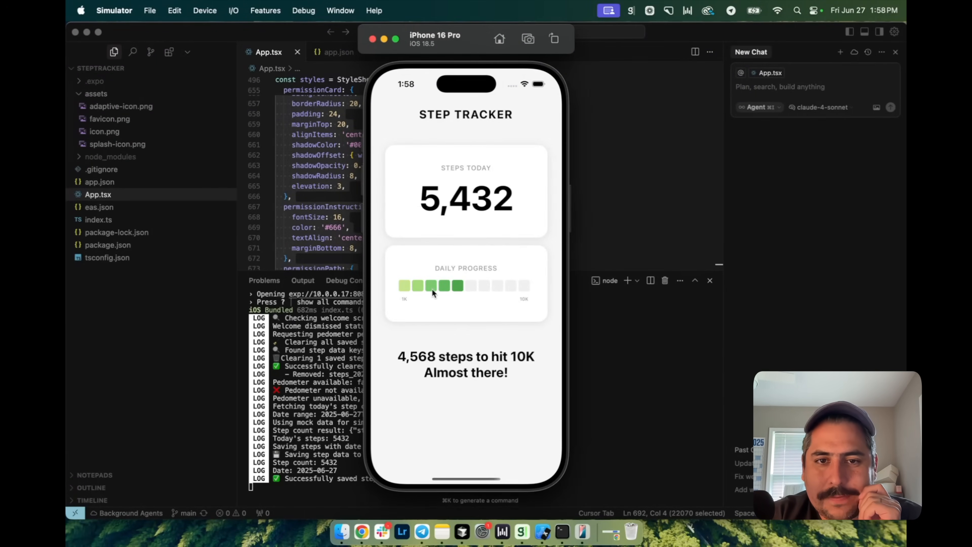
mouse_move(410, 209)
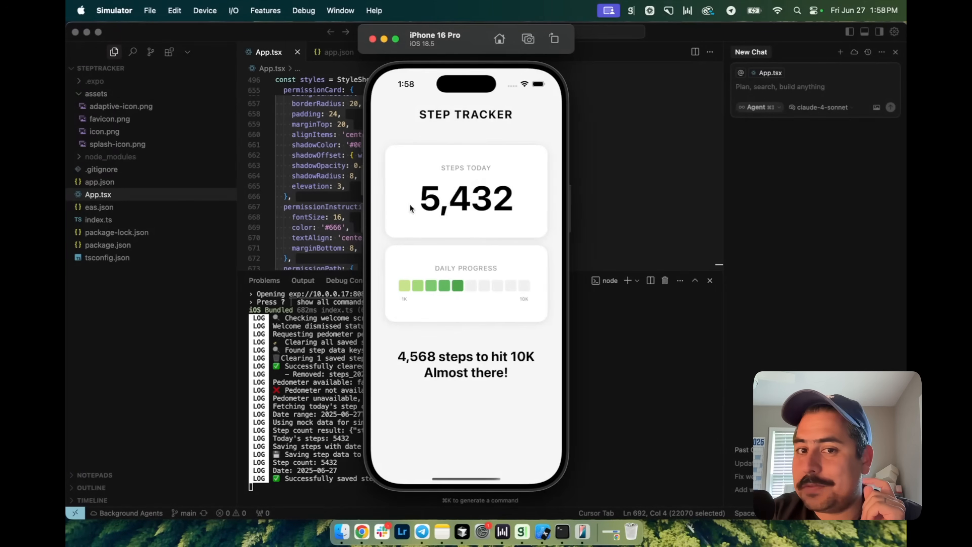
mouse_move(403, 286)
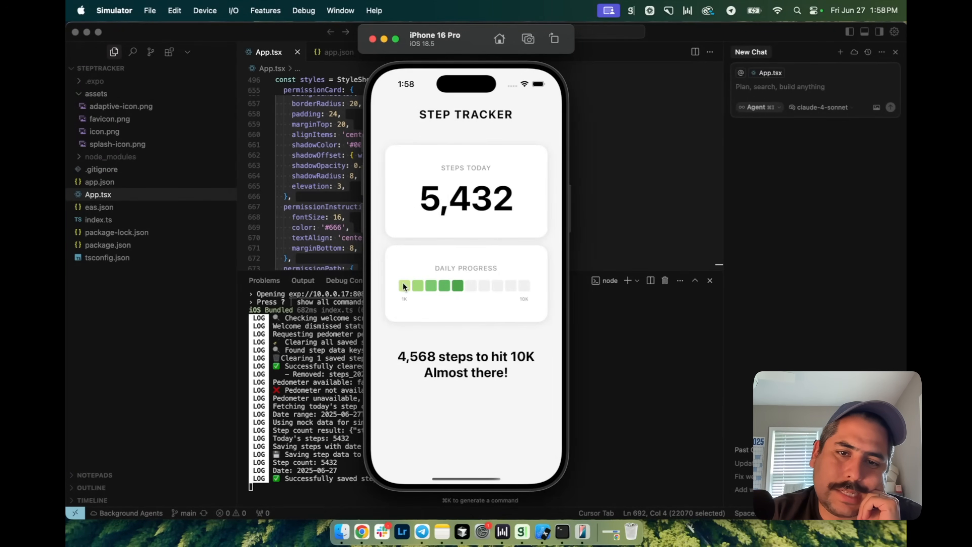
mouse_move(471, 179)
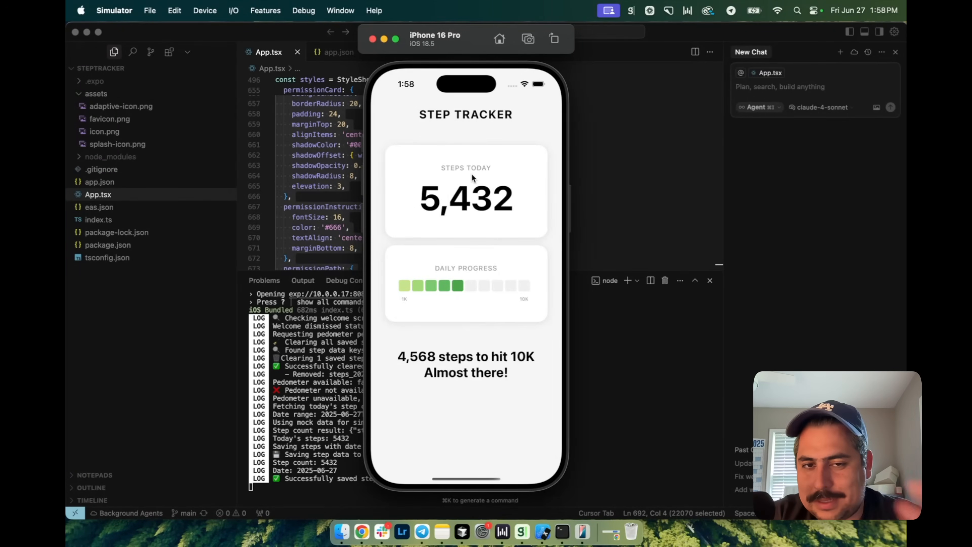
mouse_move(455, 198)
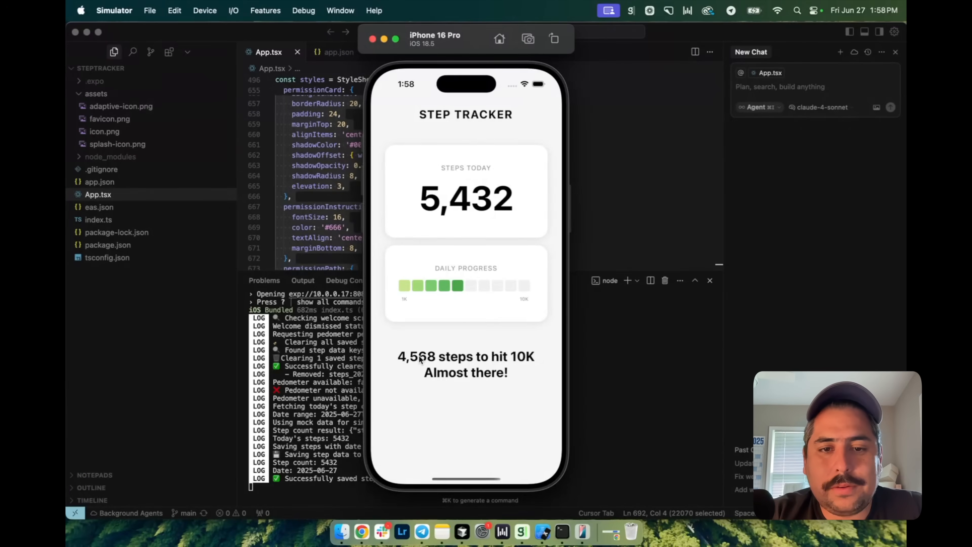
mouse_move(407, 204)
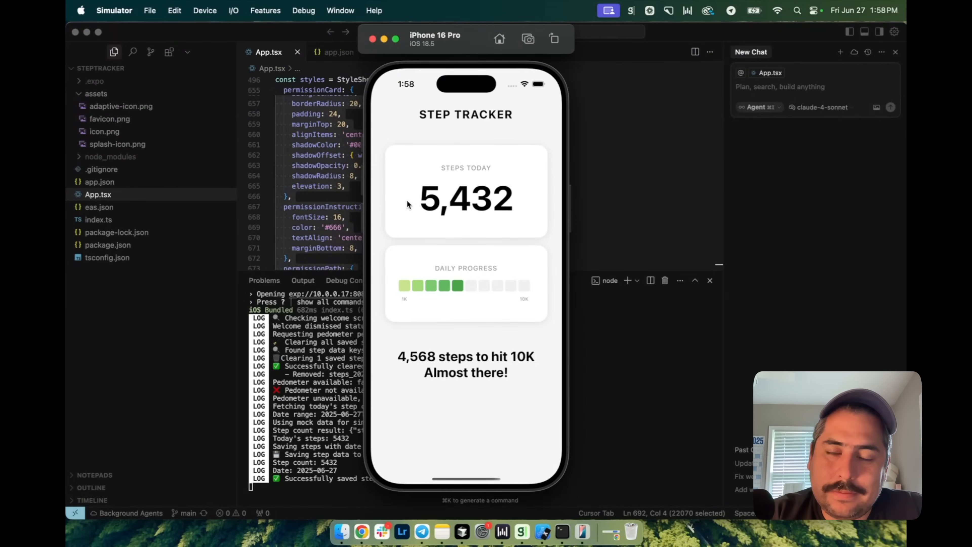
mouse_move(486, 381)
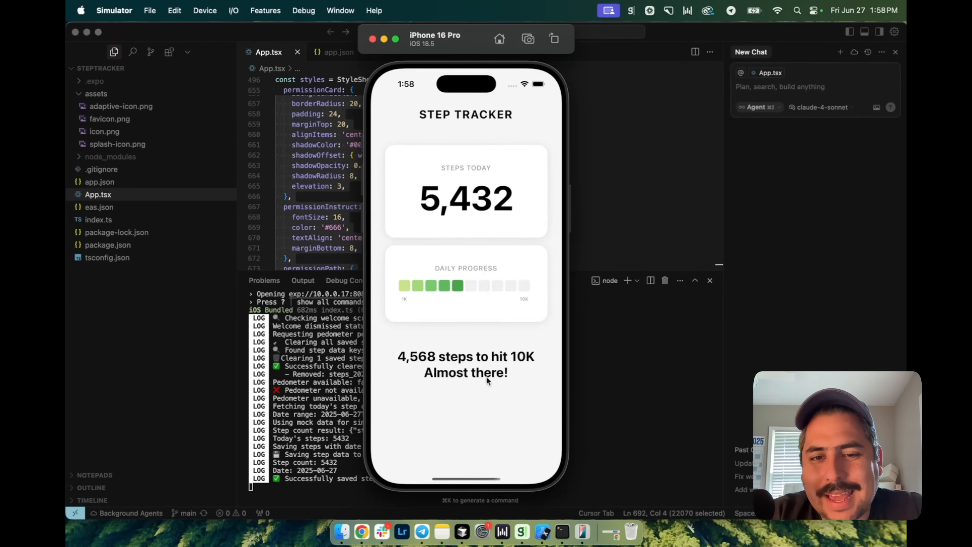
mouse_move(514, 381)
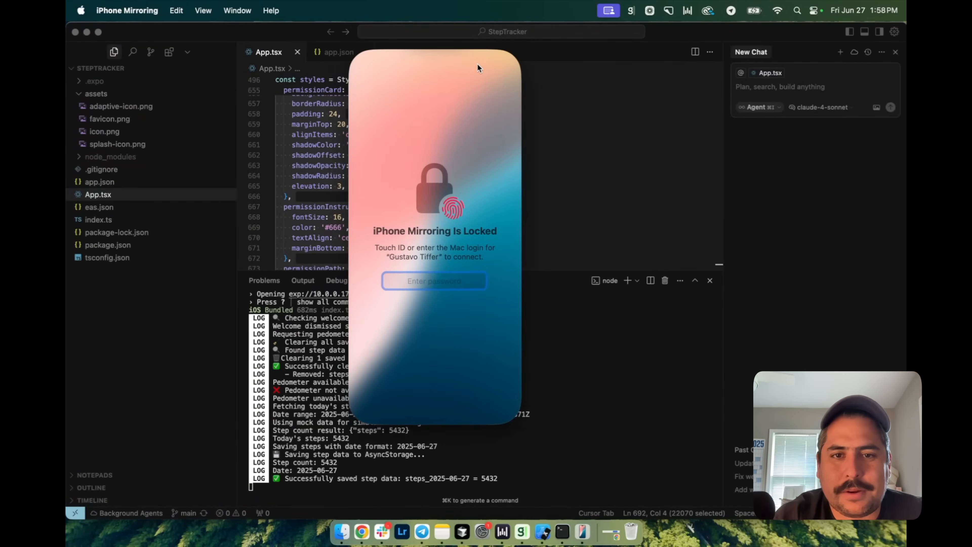
Step: Unlock the mirrored iPhone to show Step Tracker with 840 steps today
click(433, 281)
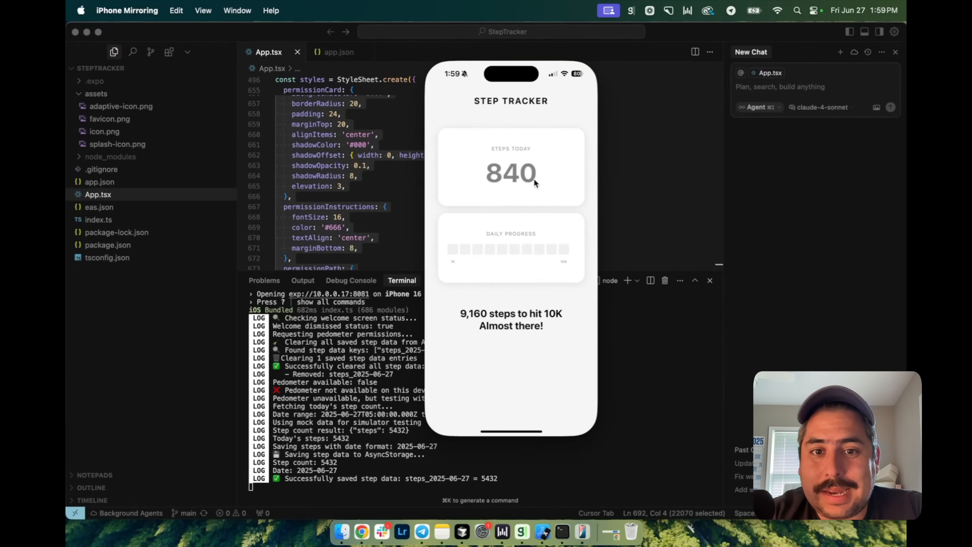
mouse_move(450, 254)
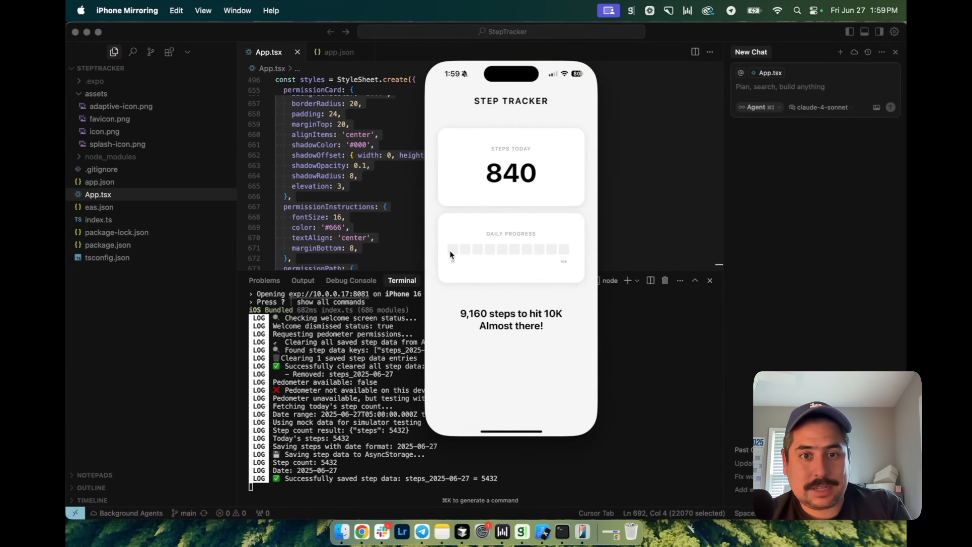
mouse_move(437, 264)
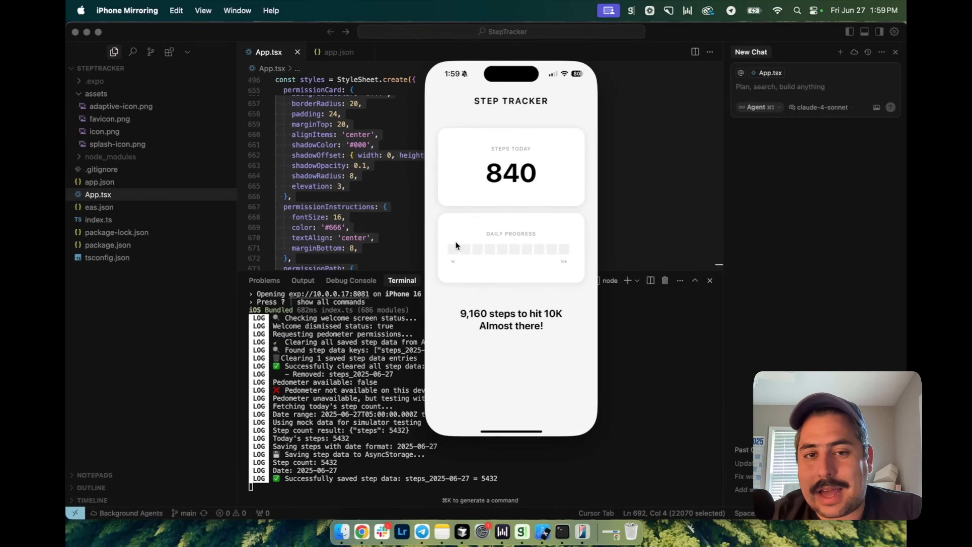
mouse_move(573, 319)
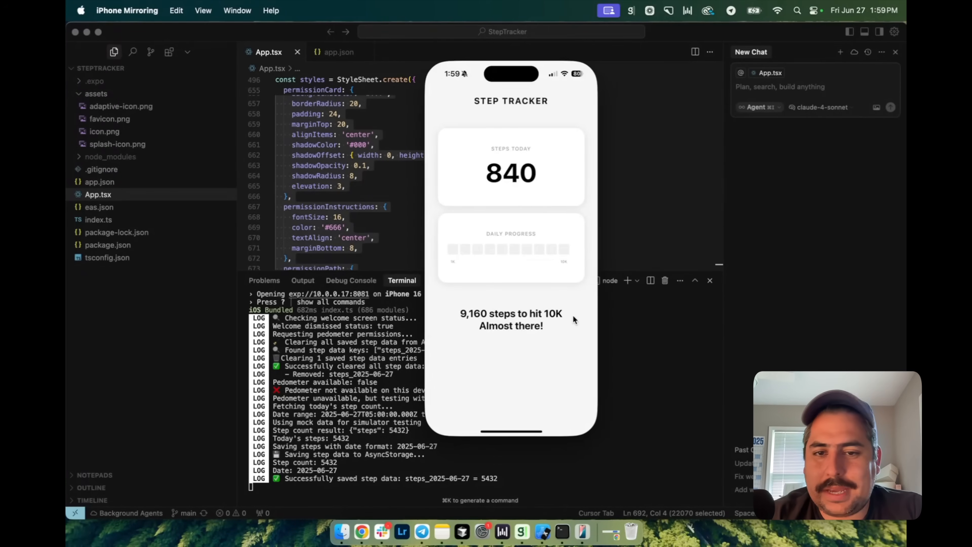
mouse_move(455, 329)
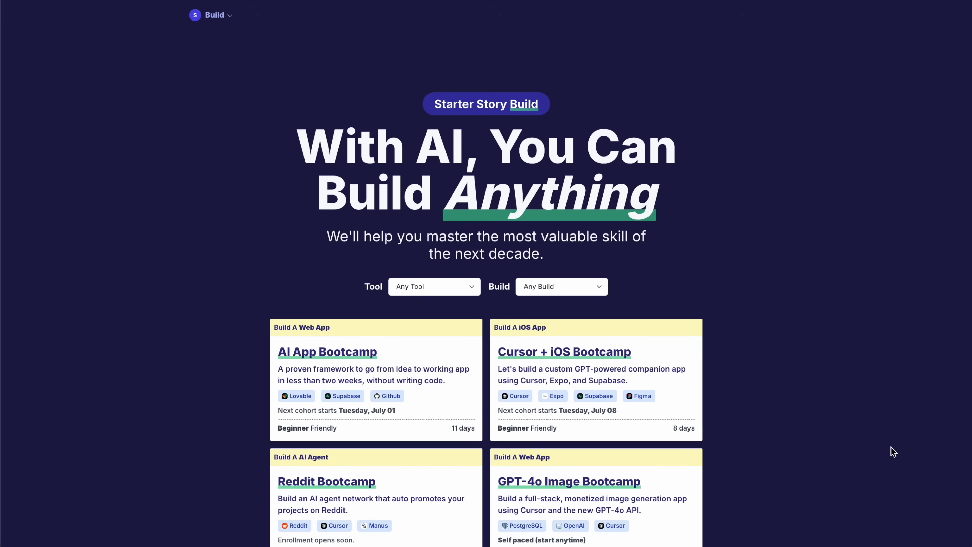
Step: Scroll the Starter Story Build page past the bootcamp cards to section 02 Take Action
scroll(down, 3)
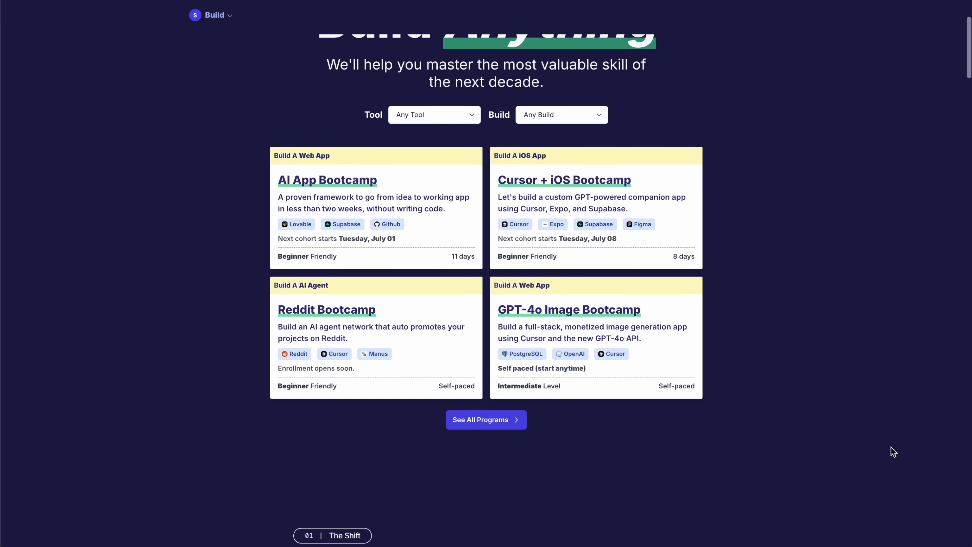
scroll(down, 3)
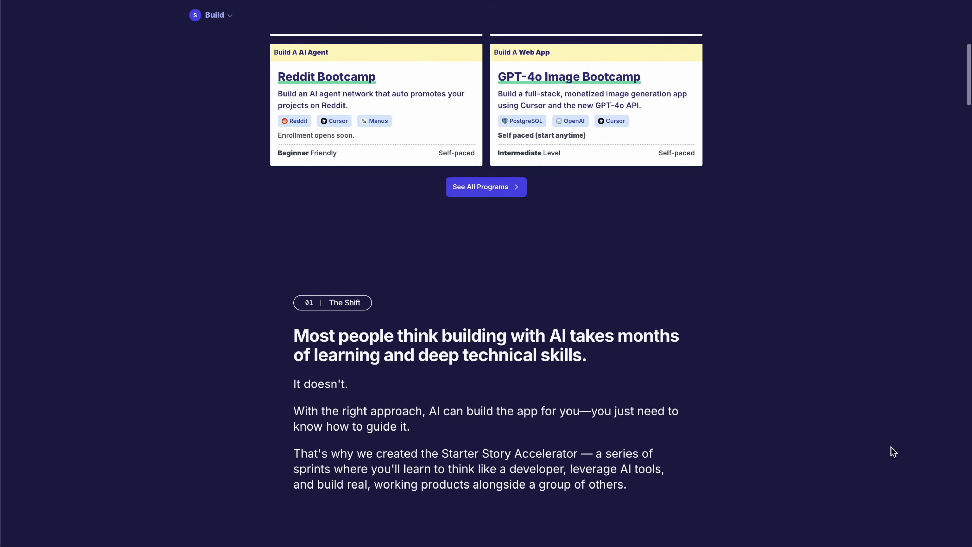
scroll(down, 3)
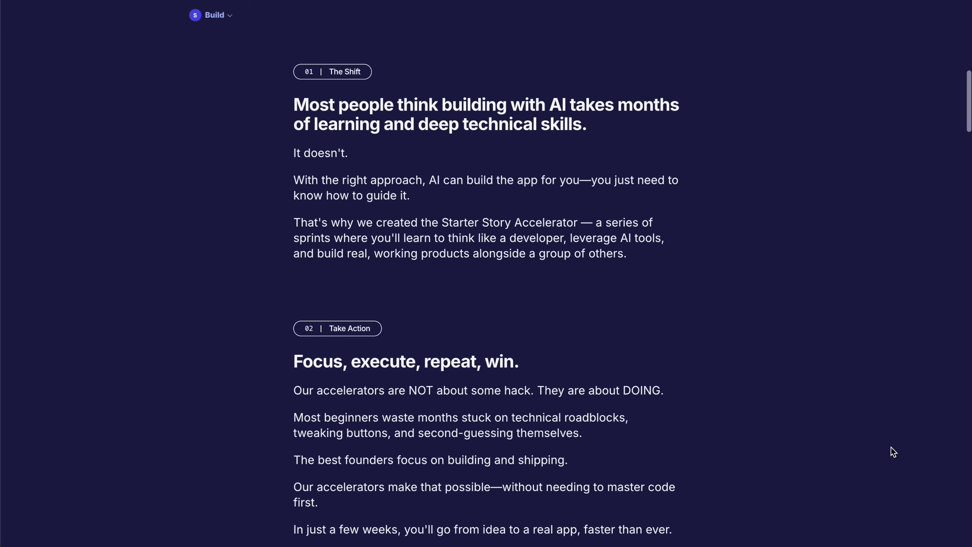